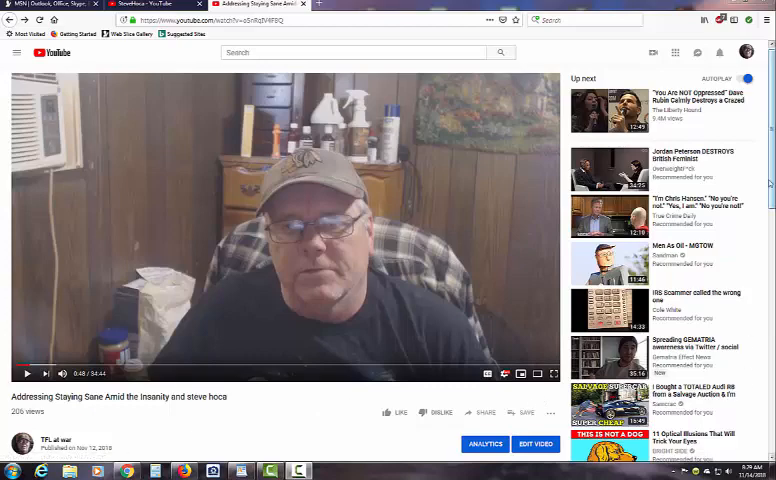
Step: Scroll down through the Staying Sane video's comments and back up to the top
{"action": "scroll", "scroll_direction": "down", "scroll_amount": 3}
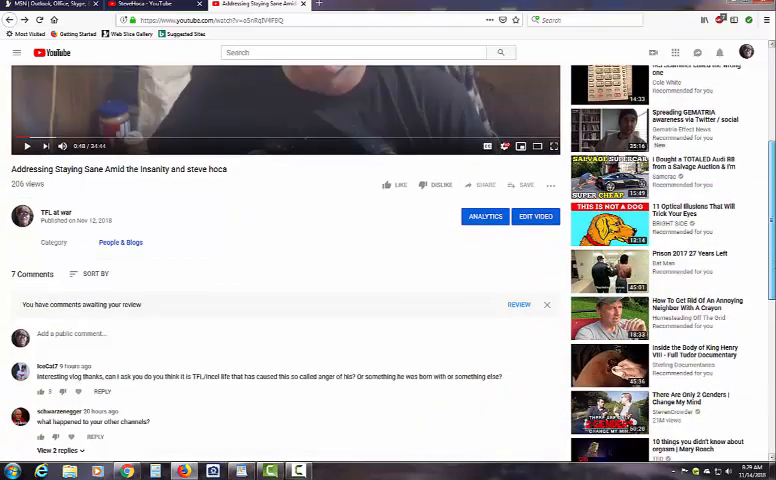
{"action": "scroll", "scroll_direction": "down", "scroll_amount": 3}
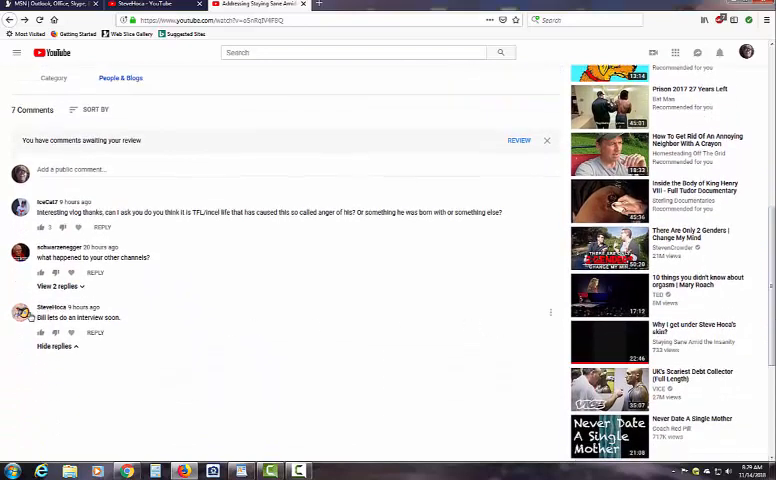
{"action": "mouse_move", "coordinate": [48, 308]}
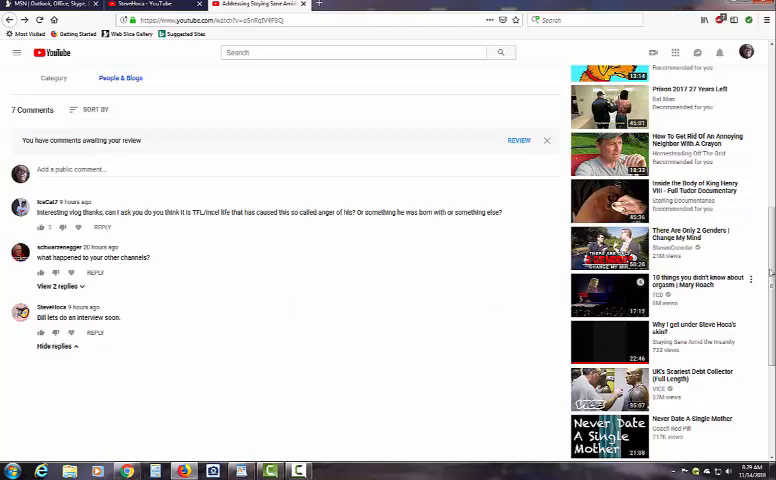
{"action": "scroll", "scroll_direction": "up", "scroll_amount": 3}
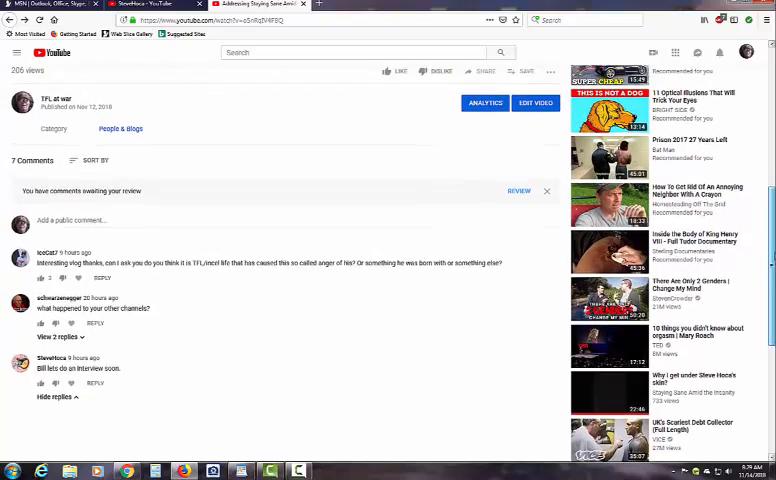
{"action": "scroll", "scroll_direction": "up", "scroll_amount": 3}
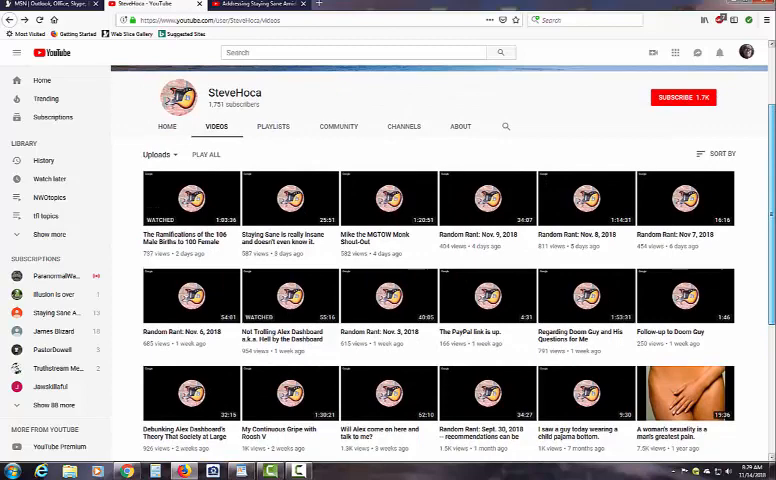
Step: Open the Ramifications video from SteveHoca's uploads and scroll to its comments
{"action": "scroll", "scroll_direction": "down", "scroll_amount": 3}
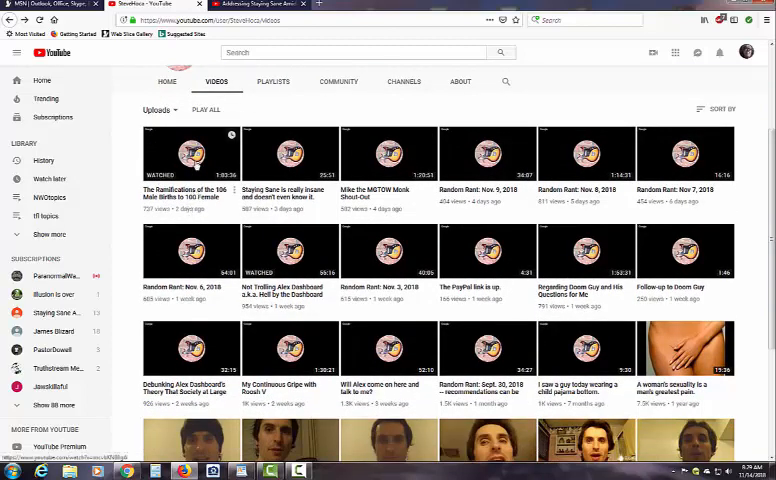
{"action": "left_click", "coordinate": [190, 154]}
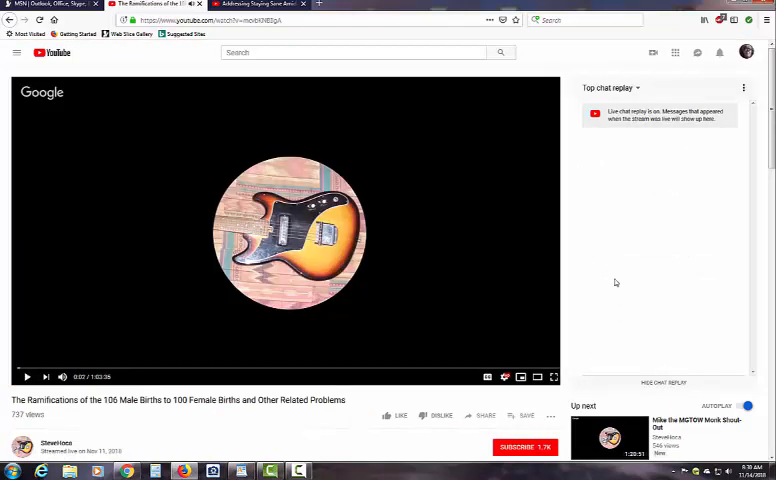
{"action": "scroll", "scroll_direction": "down", "scroll_amount": 3}
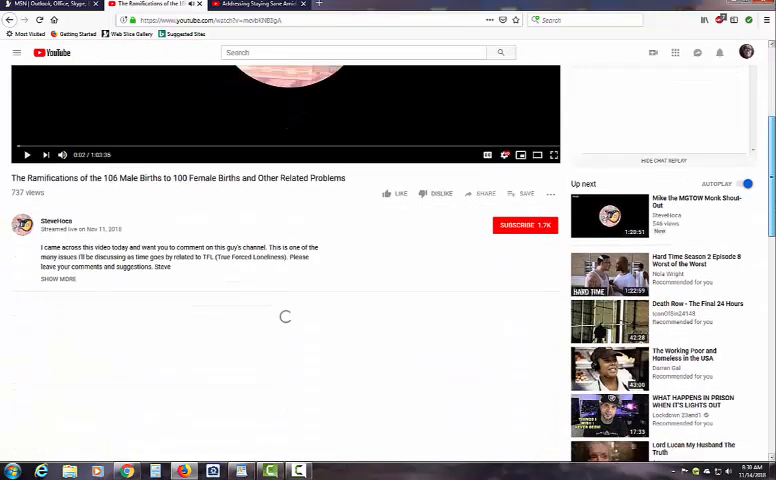
{"action": "scroll", "scroll_direction": "down", "scroll_amount": 3}
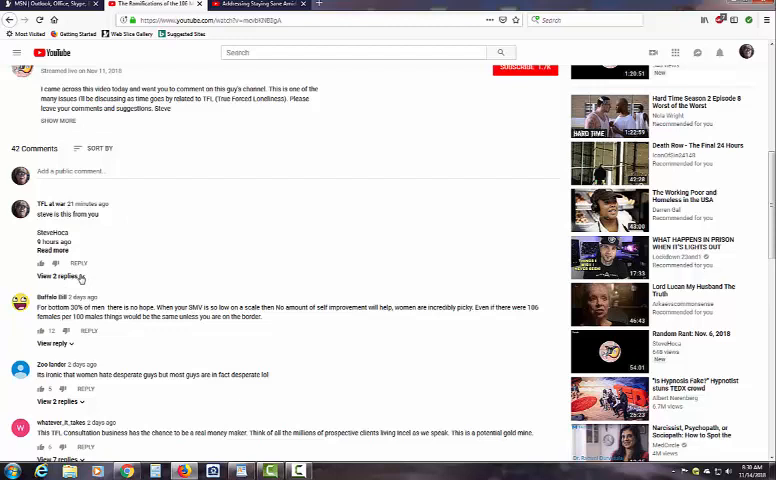
Step: Expand the 2 replies under a comment on the Ramifications video
{"action": "left_click", "coordinate": [68, 276]}
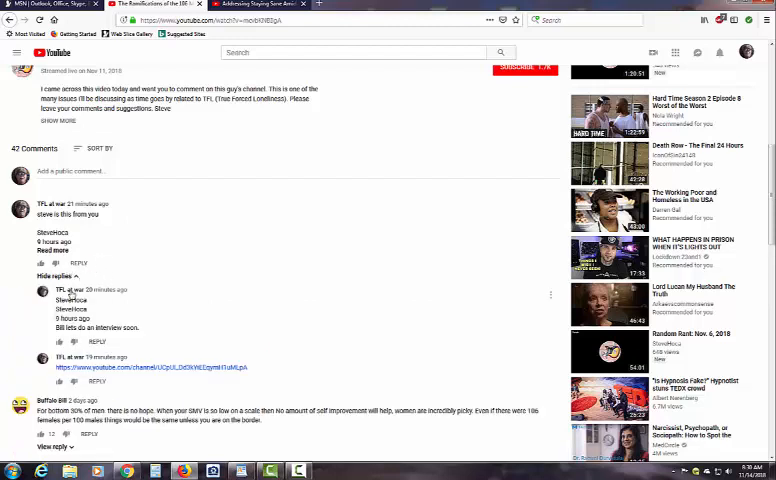
{"action": "left_click", "coordinate": [46, 340]}
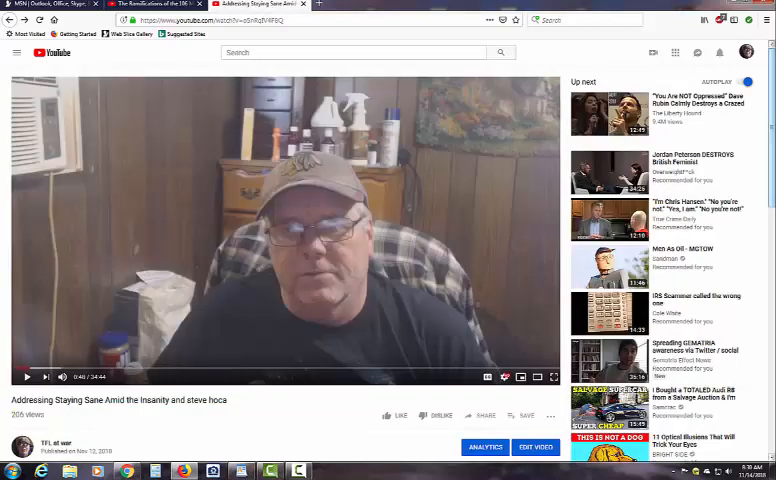
{"action": "scroll", "scroll_direction": "down", "scroll_amount": 3}
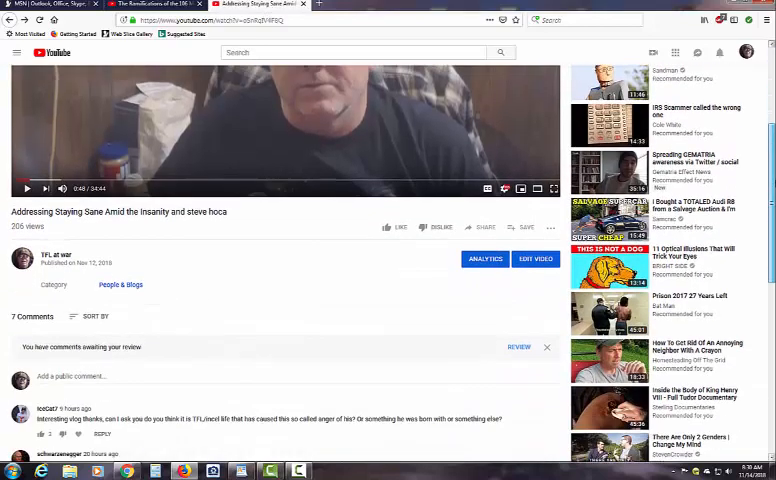
{"action": "scroll", "scroll_direction": "down", "scroll_amount": 3}
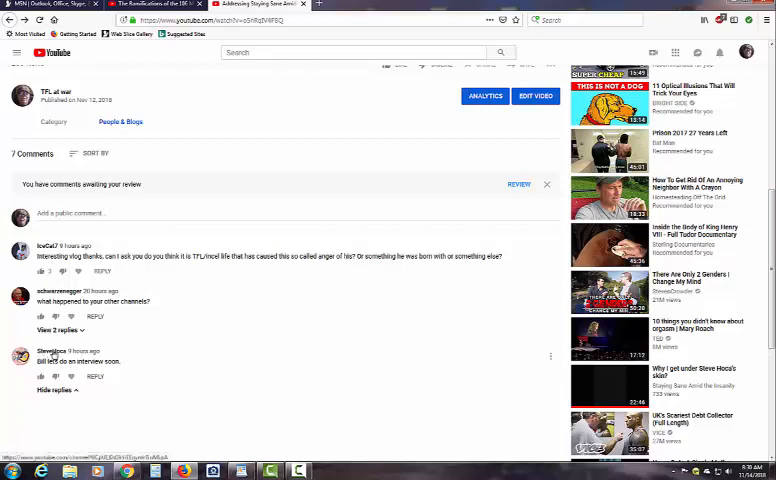
{"action": "left_click", "coordinate": [54, 344]}
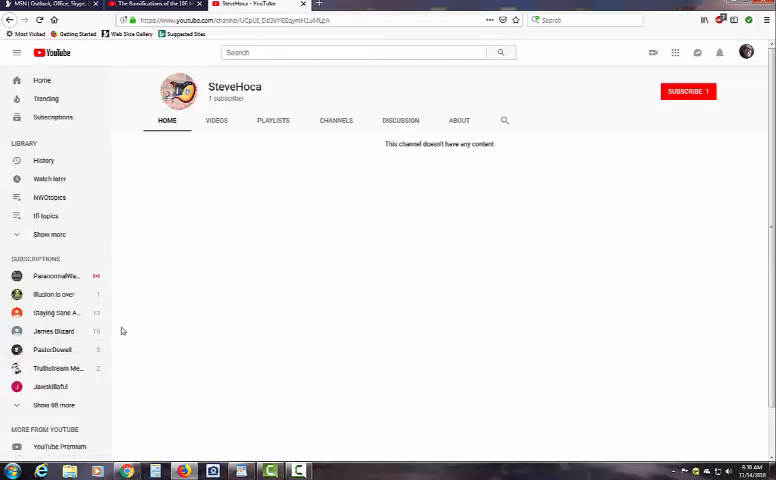
{"action": "mouse_move", "coordinate": [292, 184]}
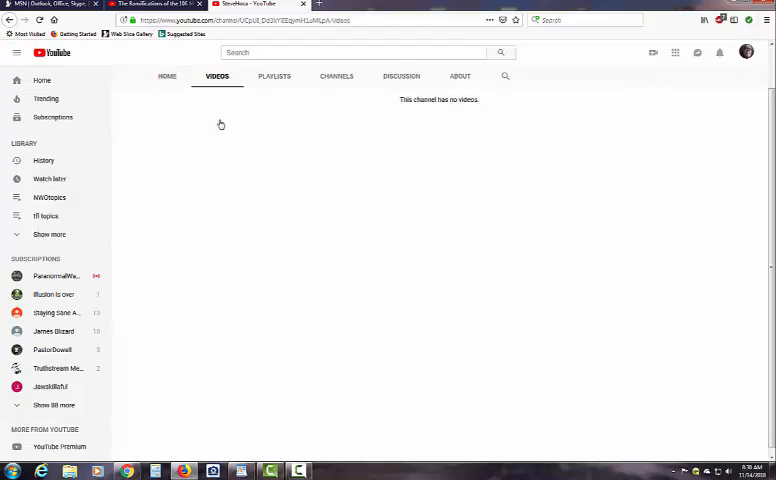
{"action": "left_click", "coordinate": [168, 120]}
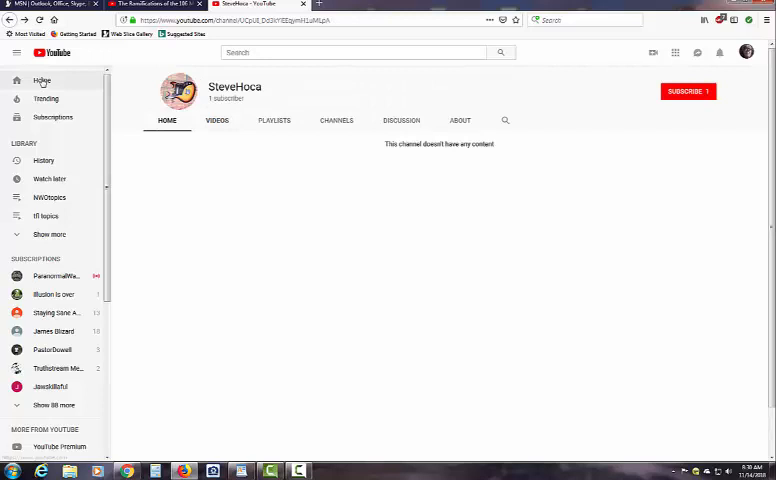
{"action": "mouse_move", "coordinate": [712, 106]}
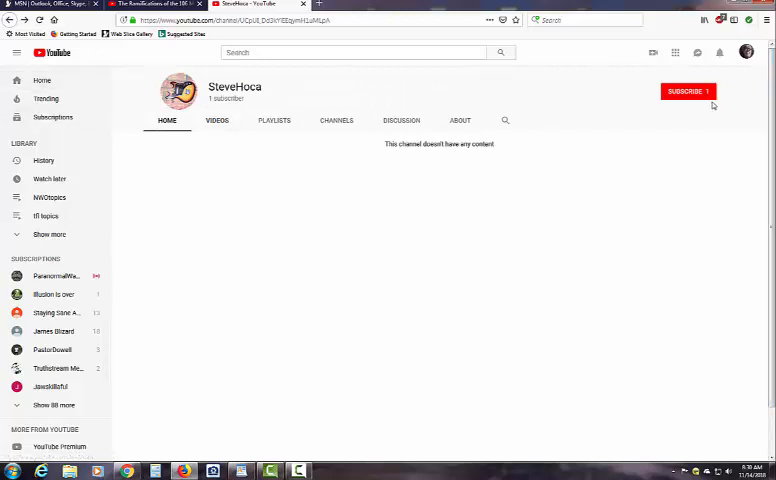
{"action": "mouse_move", "coordinate": [460, 156]}
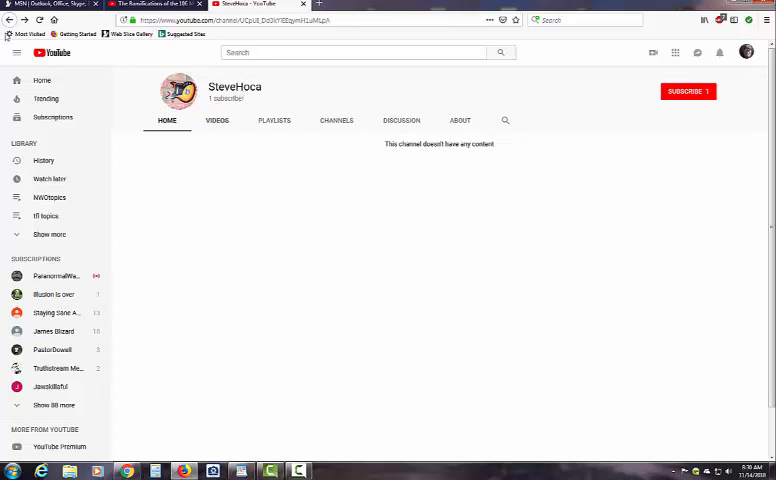
{"action": "mouse_move", "coordinate": [196, 136]}
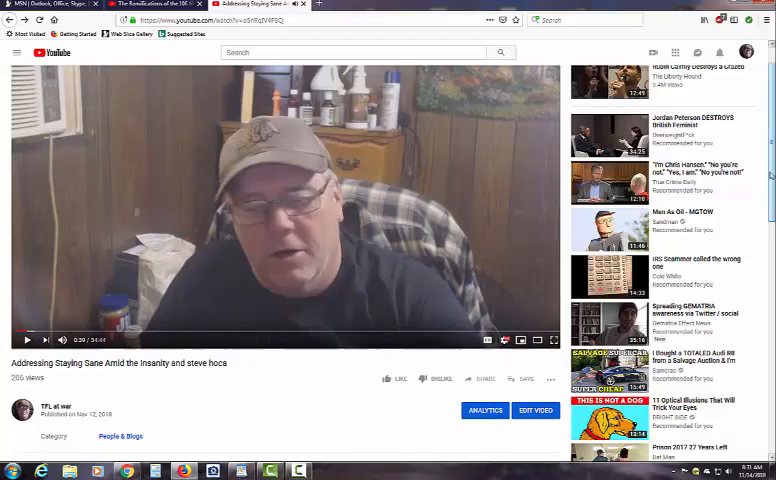
Step: Scroll down through the Staying Sane video's 7 comments
{"action": "scroll", "scroll_direction": "down", "scroll_amount": 3}
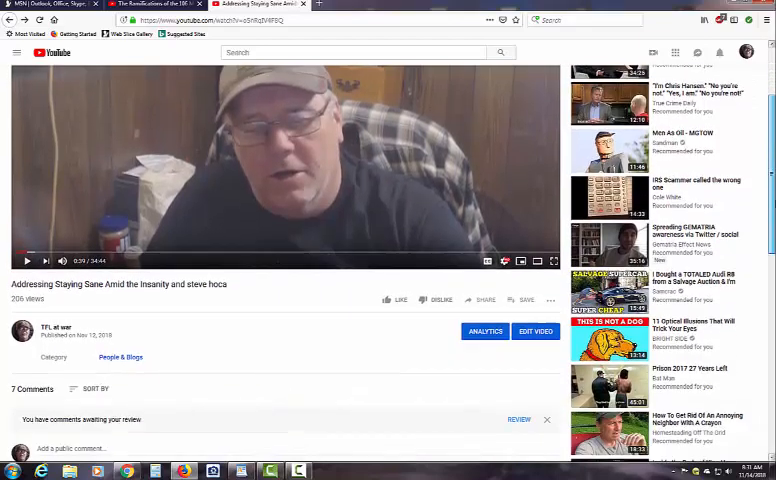
{"action": "scroll", "scroll_direction": "down", "scroll_amount": 3}
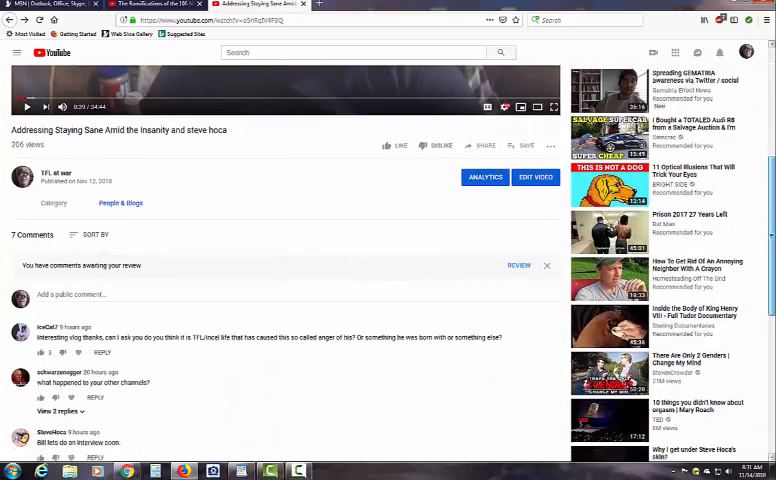
{"action": "scroll", "scroll_direction": "down", "scroll_amount": 3}
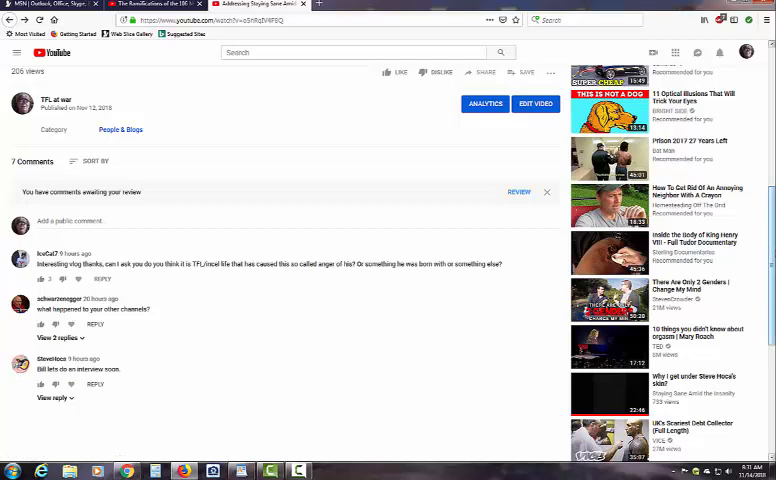
{"action": "scroll", "scroll_direction": "down", "scroll_amount": 3}
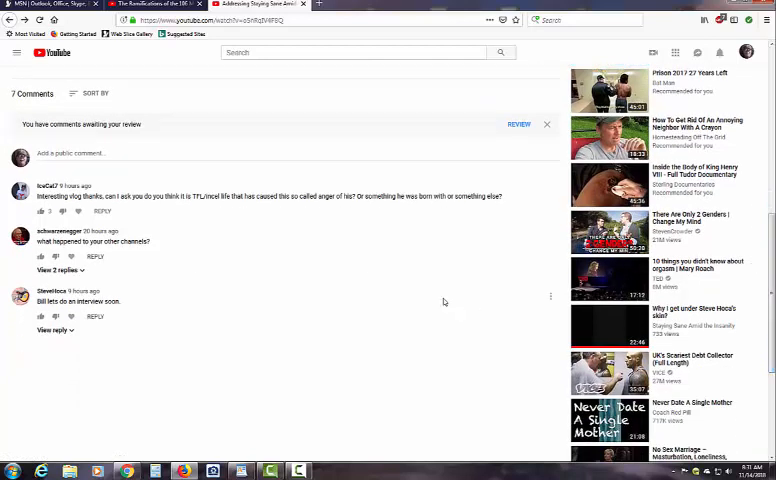
{"action": "mouse_move", "coordinate": [444, 302]}
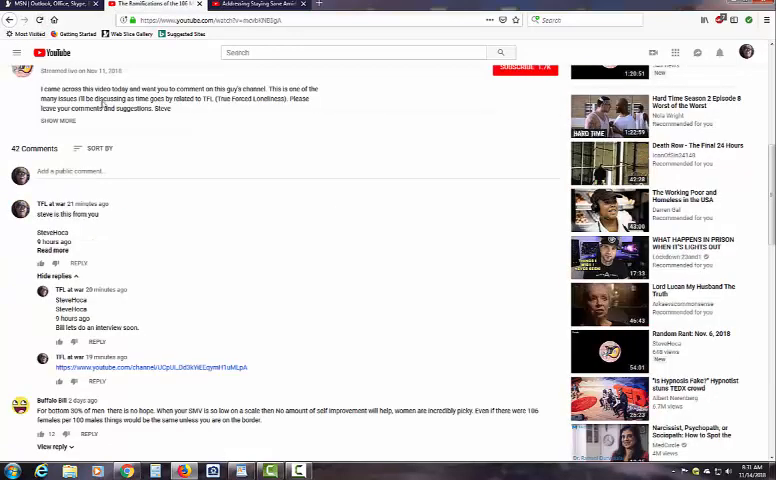
Step: Open the genuine SteveHoca channel home from the Ramifications video's uploader name
{"action": "scroll", "scroll_direction": "up", "scroll_amount": 3}
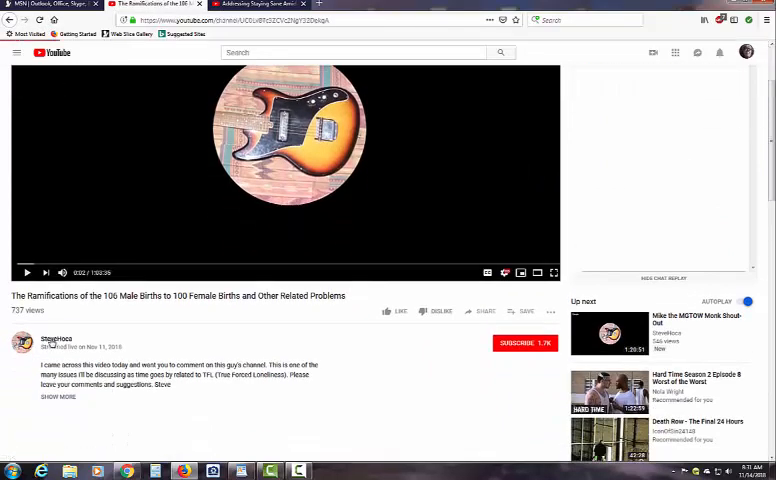
{"action": "left_click", "coordinate": [58, 340]}
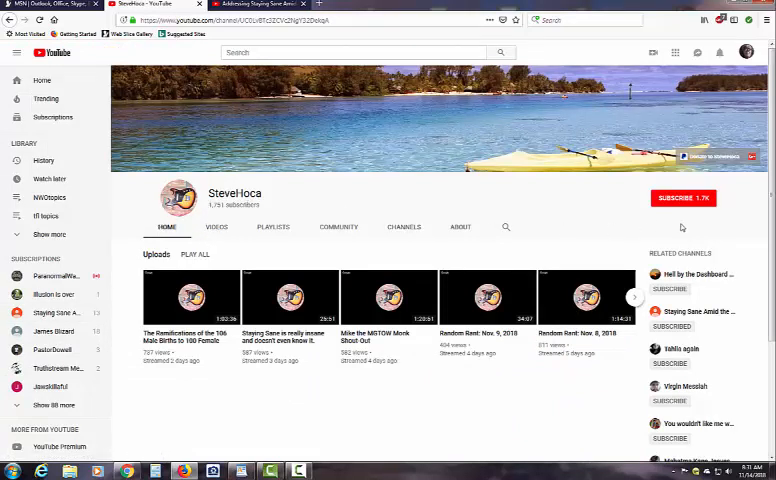
{"action": "mouse_move", "coordinate": [640, 220]}
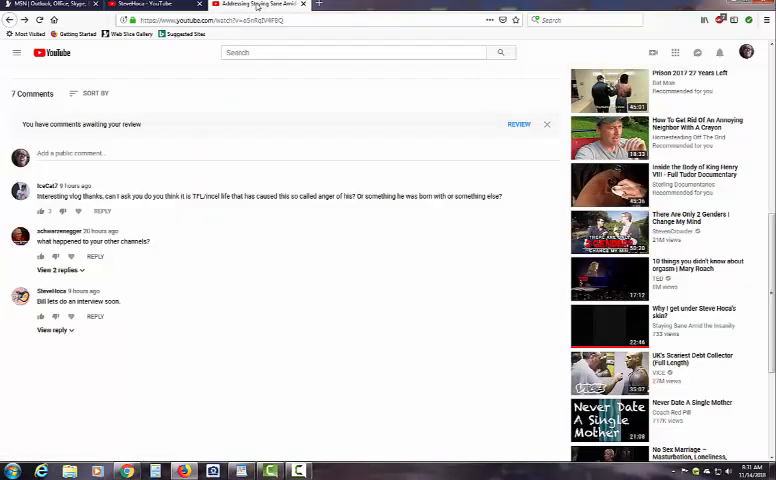
{"action": "mouse_move", "coordinate": [48, 300]}
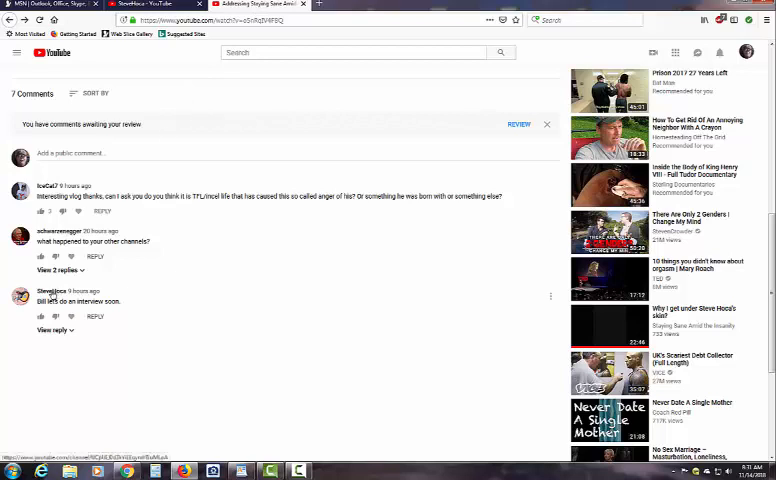
{"action": "mouse_move", "coordinate": [40, 300]}
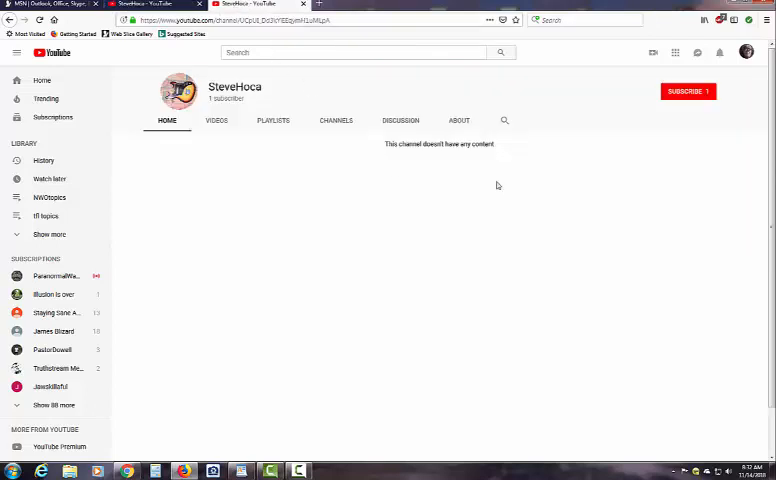
Step: Scroll down to the Staying Sane comments with the last comment's replies expanded
{"action": "scroll", "scroll_direction": "down", "scroll_amount": 3}
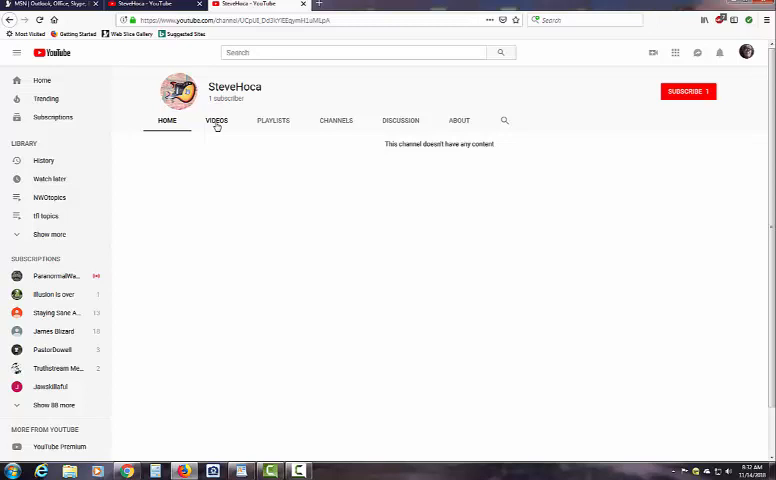
{"action": "mouse_move", "coordinate": [222, 118]}
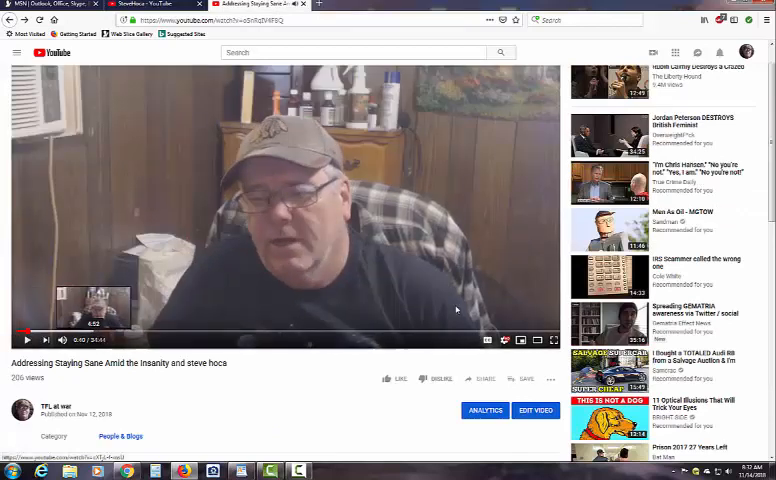
{"action": "scroll", "scroll_direction": "down", "scroll_amount": 3}
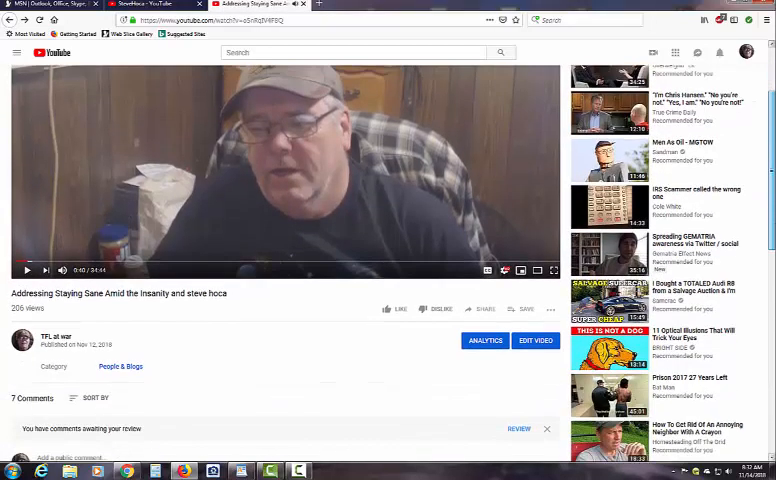
{"action": "scroll", "scroll_direction": "down", "scroll_amount": 3}
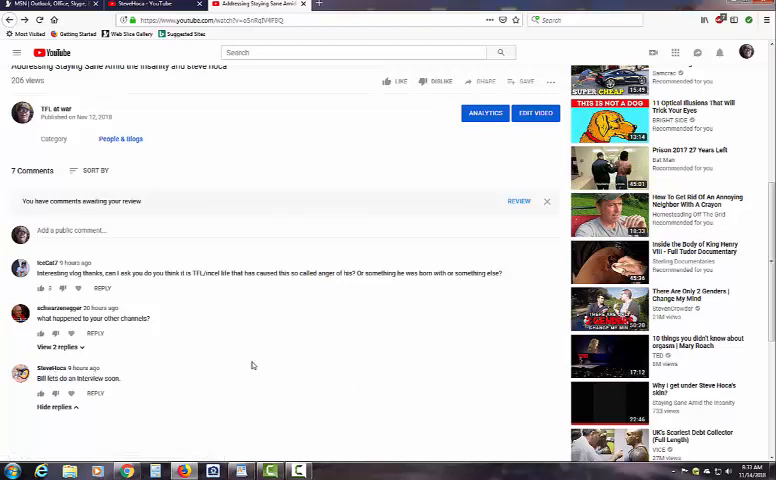
{"action": "mouse_move", "coordinate": [56, 368]}
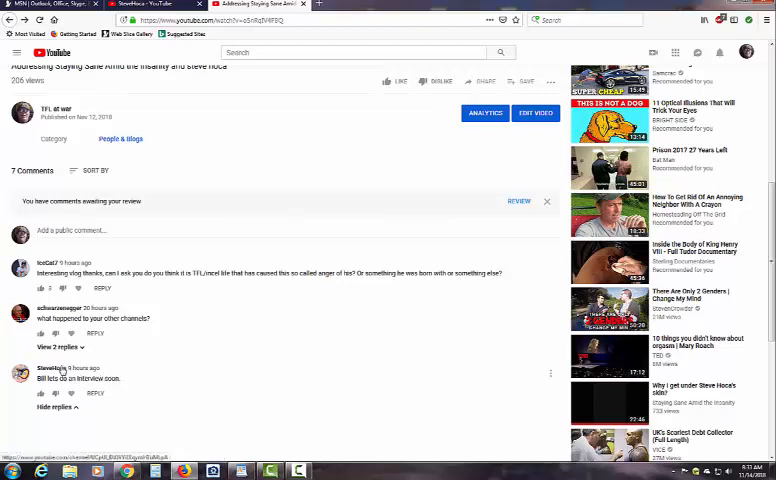
{"action": "mouse_move", "coordinate": [320, 388]}
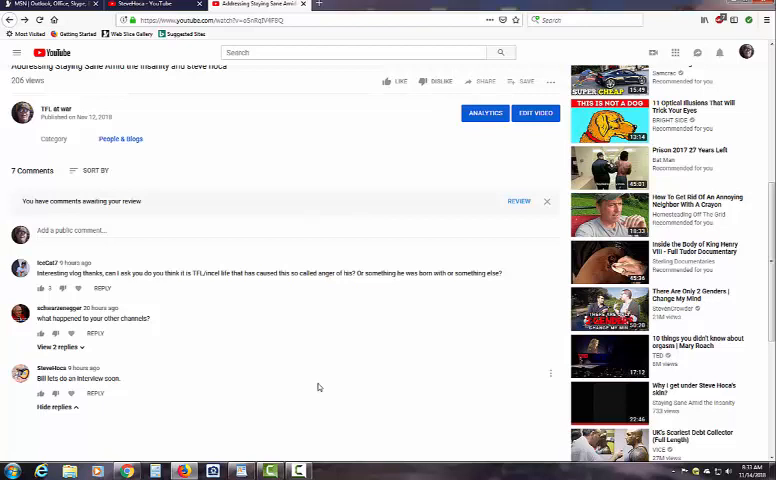
{"action": "mouse_move", "coordinate": [276, 382]}
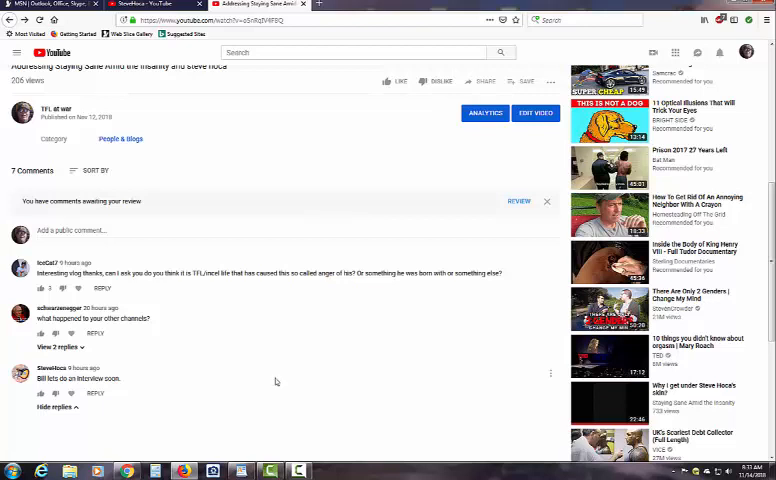
{"action": "mouse_move", "coordinate": [58, 368]}
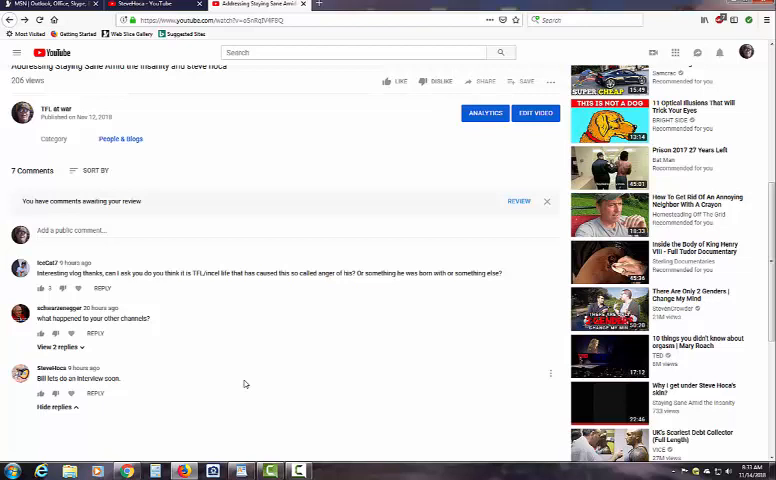
{"action": "mouse_move", "coordinate": [204, 378]}
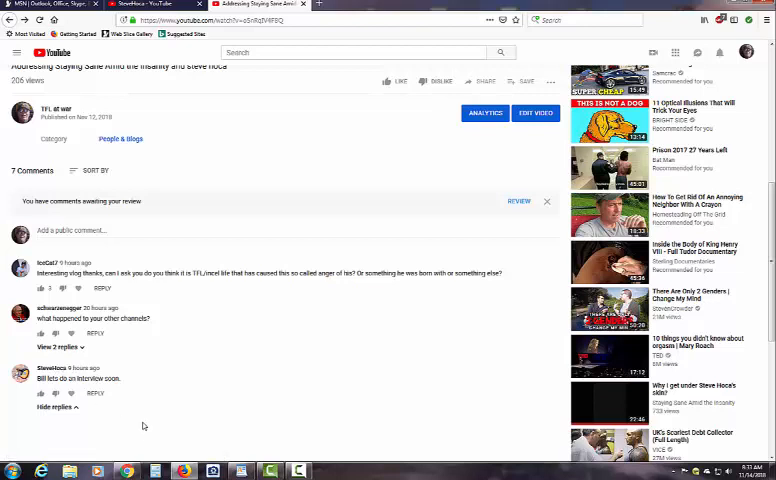
{"action": "mouse_move", "coordinate": [456, 350]}
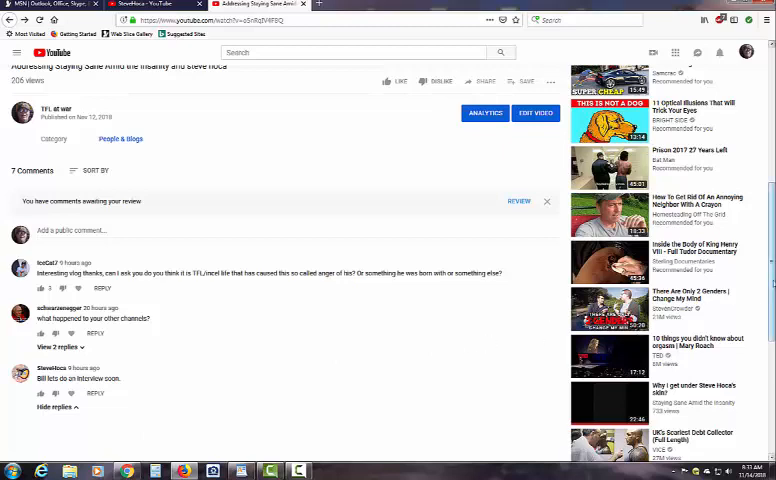
{"action": "scroll", "scroll_direction": "down", "scroll_amount": 3}
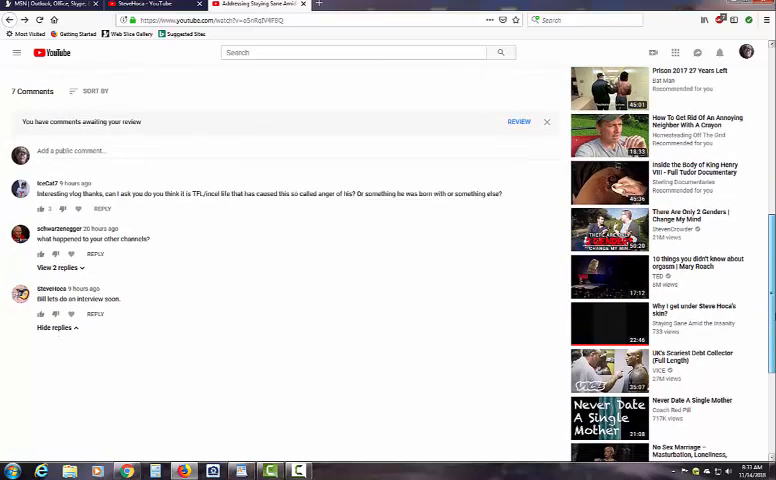
Step: Scroll up on the impostor SteveHoca channel's empty Home page
{"action": "scroll", "scroll_direction": "up", "scroll_amount": 3}
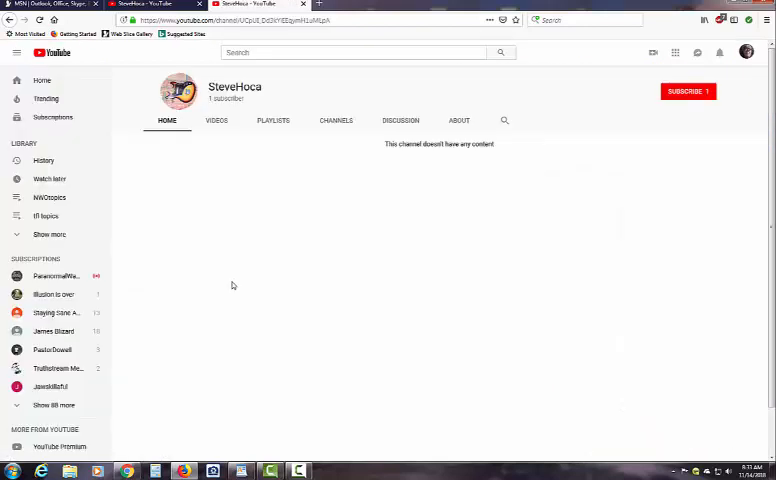
{"action": "mouse_move", "coordinate": [628, 124]}
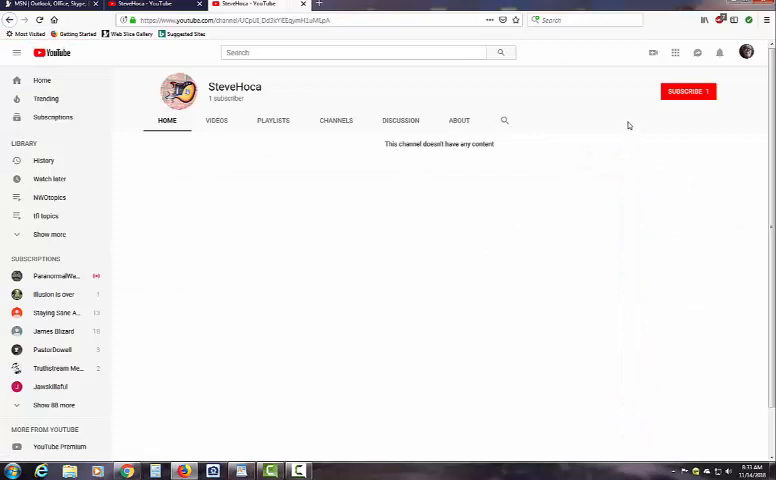
{"action": "mouse_move", "coordinate": [628, 126]}
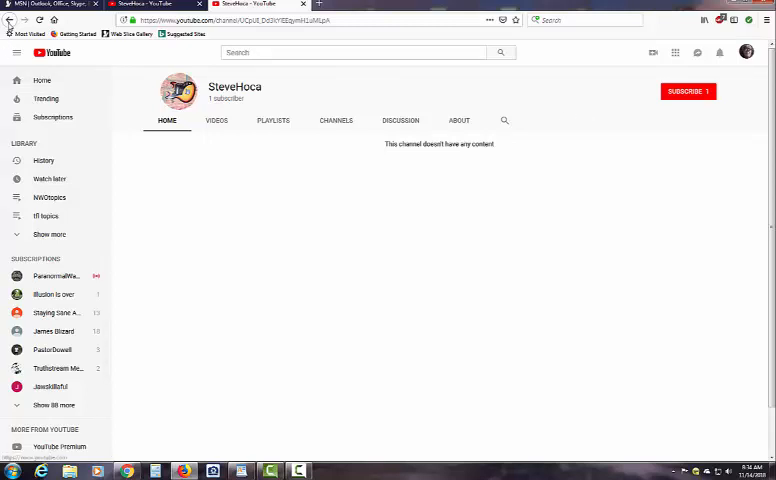
{"action": "mouse_move", "coordinate": [10, 22]}
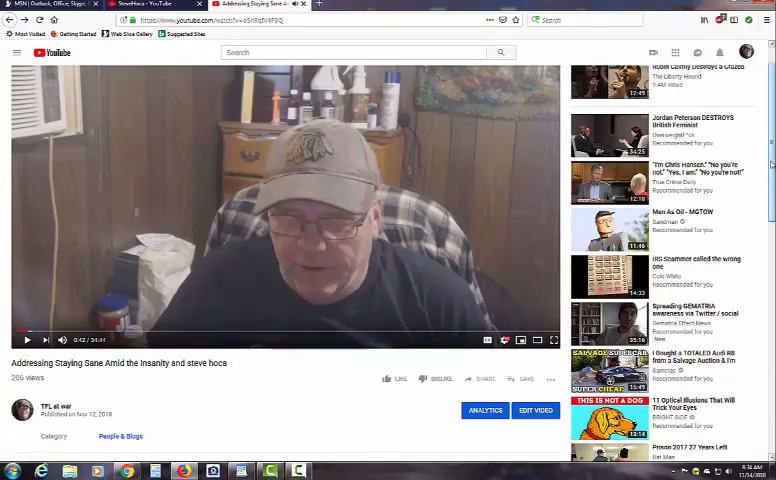
Step: Scroll down the real SteveHoca channel's Videos page listing its Random Rant uploads
{"action": "scroll", "scroll_direction": "down", "scroll_amount": 3}
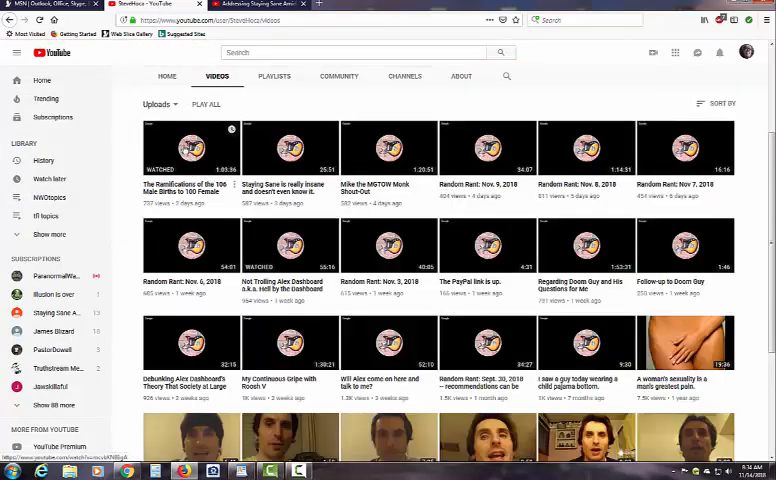
Step: Open the Ramifications of the 106 Male Births video and expand its first comment's 2 replies
{"action": "left_click", "coordinate": [188, 150]}
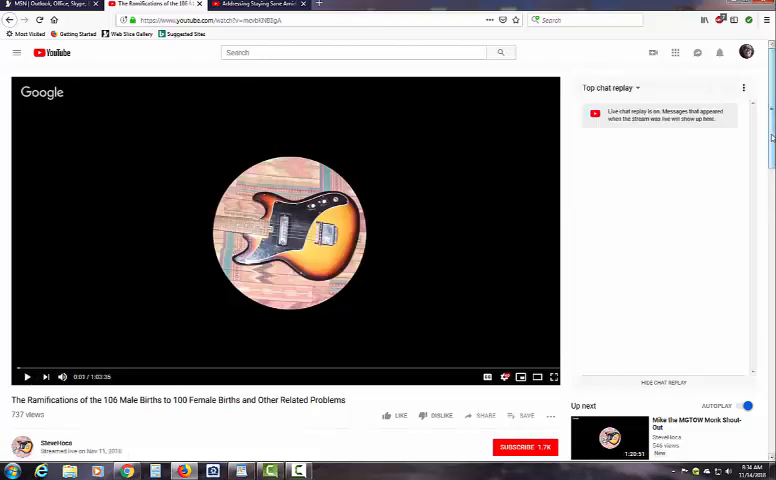
{"action": "scroll", "scroll_direction": "down", "scroll_amount": 3}
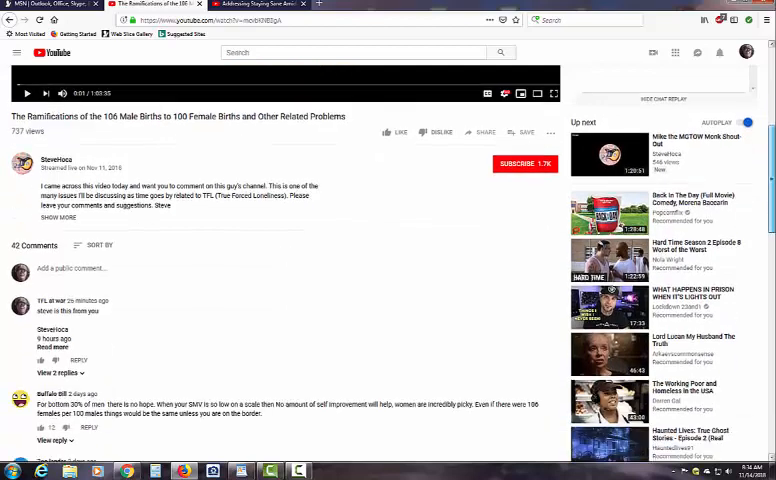
{"action": "scroll", "scroll_direction": "down", "scroll_amount": 3}
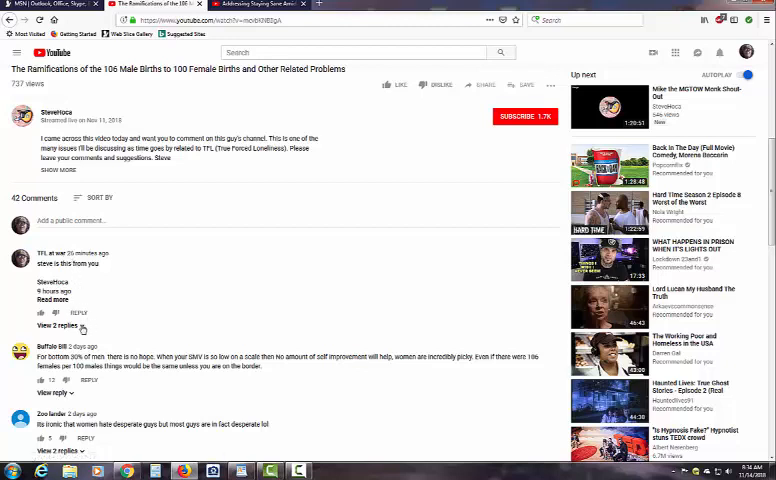
{"action": "left_click", "coordinate": [56, 324]}
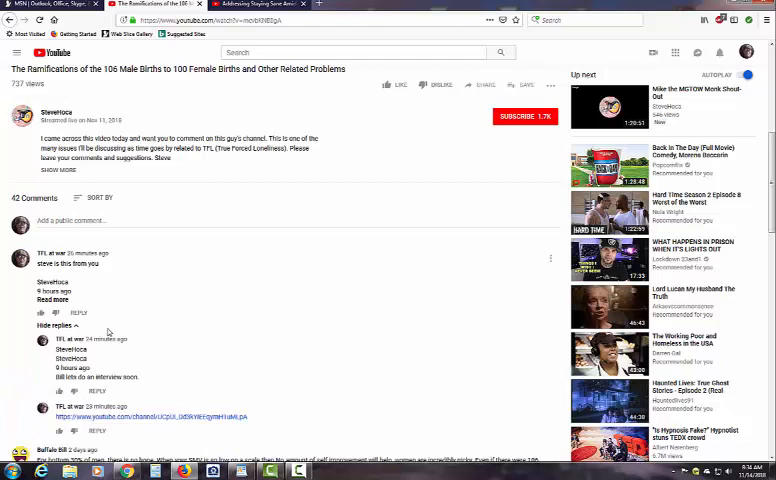
{"action": "mouse_move", "coordinate": [96, 364]}
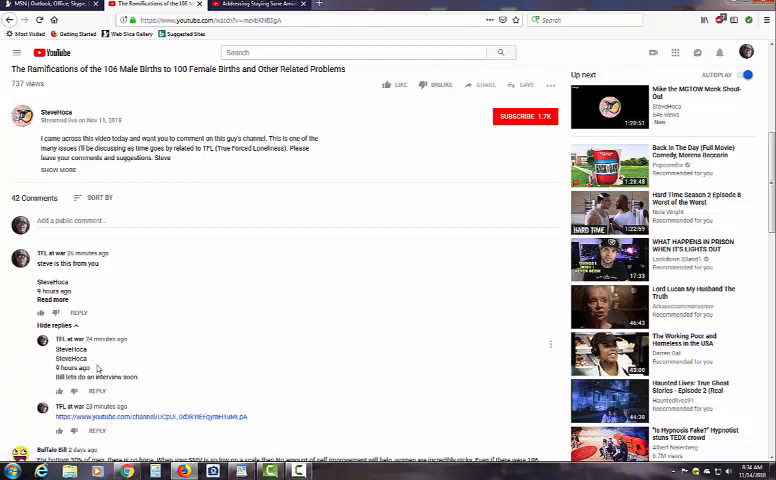
{"action": "mouse_move", "coordinate": [112, 372]}
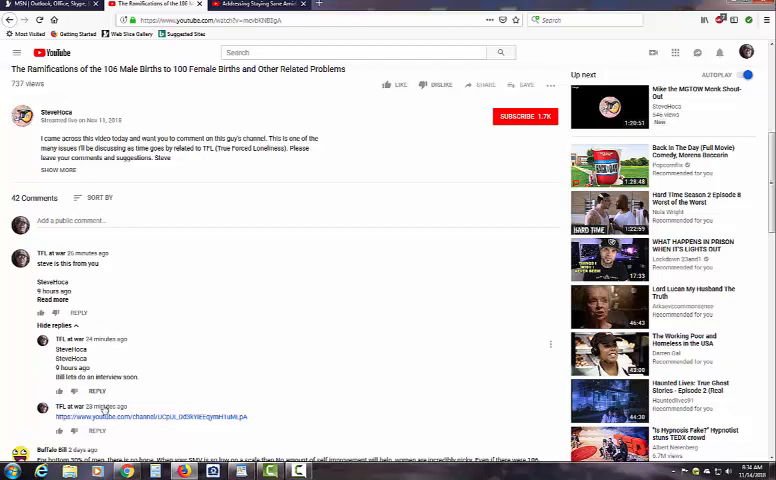
{"action": "mouse_move", "coordinate": [232, 344]}
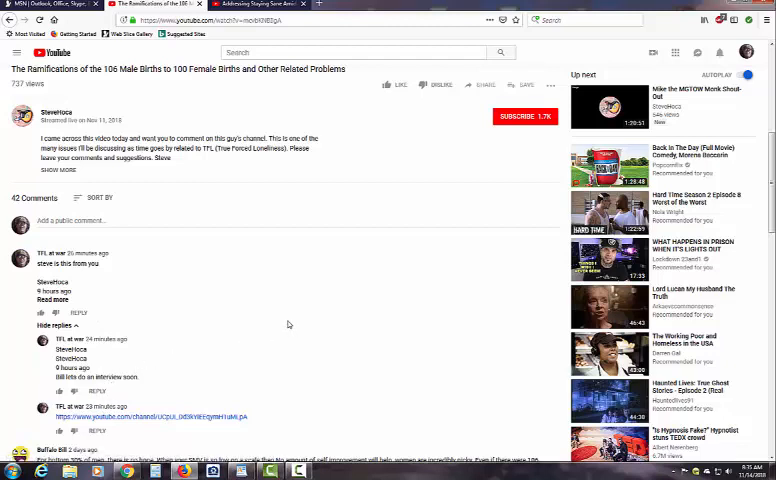
{"action": "mouse_move", "coordinate": [106, 358]}
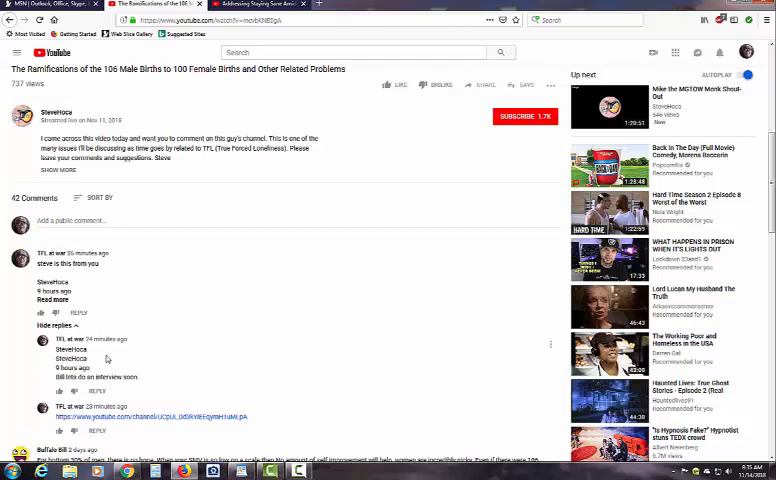
{"action": "mouse_move", "coordinate": [304, 304]}
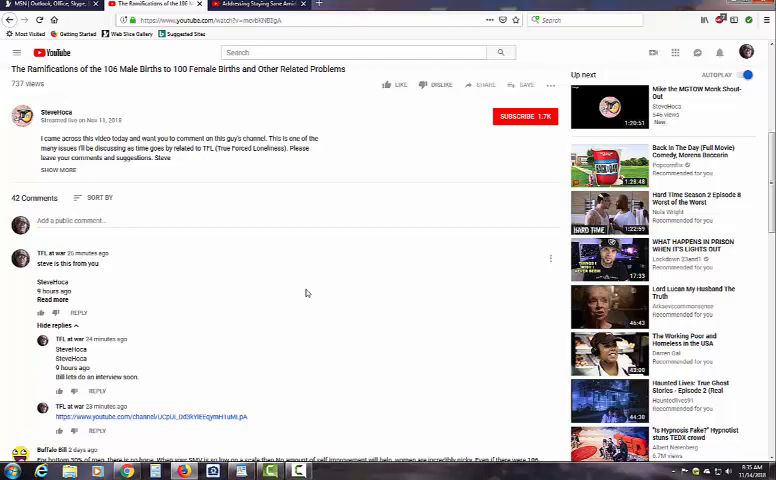
{"action": "mouse_move", "coordinate": [152, 288]}
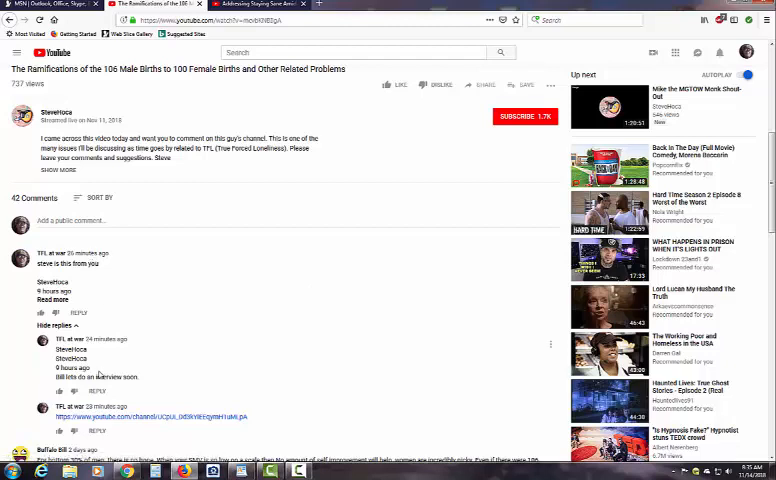
{"action": "mouse_move", "coordinate": [96, 280]}
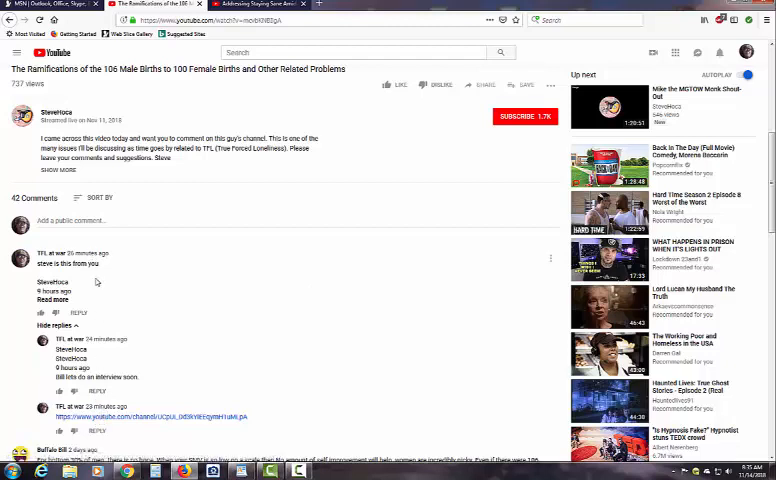
{"action": "mouse_move", "coordinate": [96, 412]}
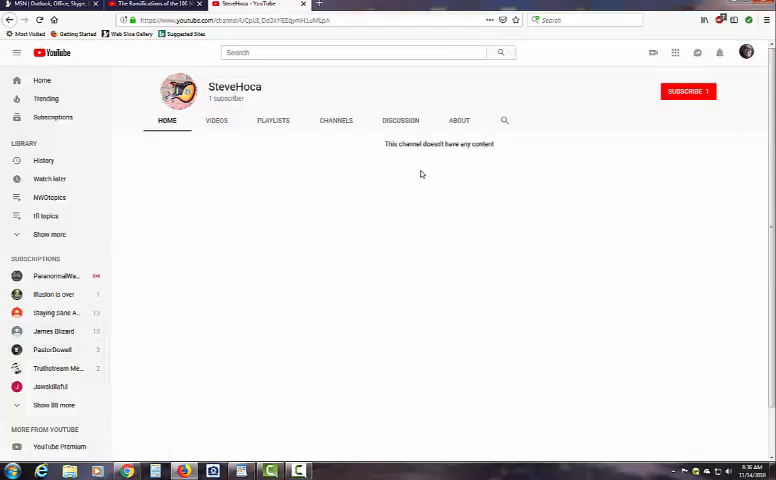
{"action": "mouse_move", "coordinate": [208, 104]}
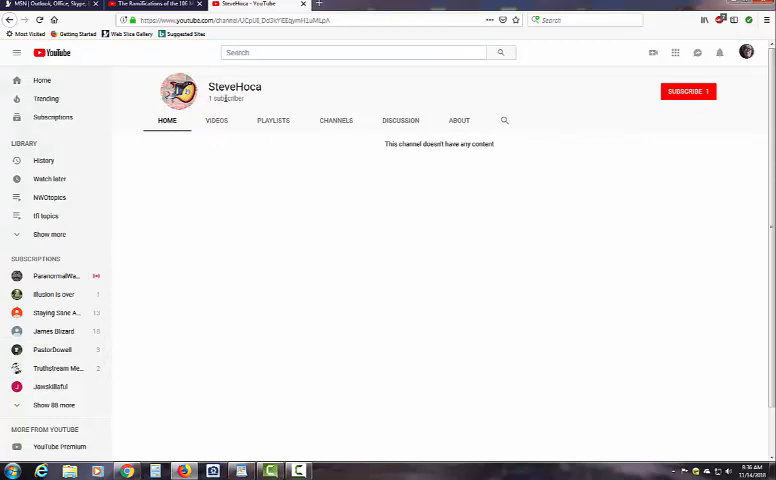
{"action": "mouse_move", "coordinate": [238, 130]}
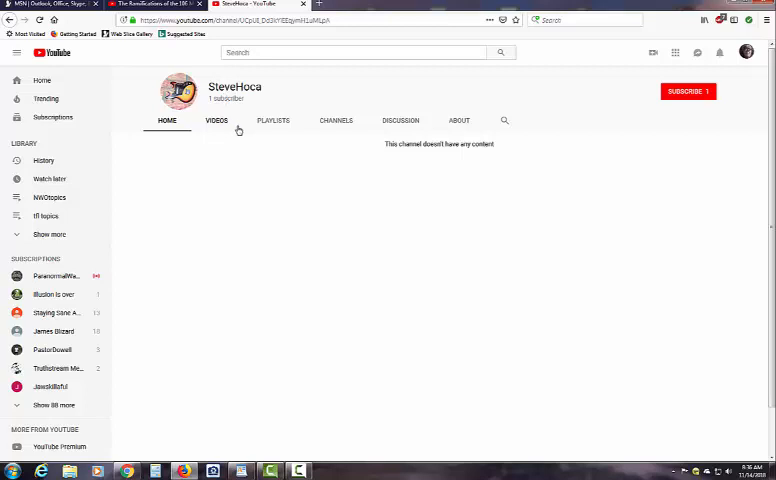
{"action": "mouse_move", "coordinate": [434, 140]}
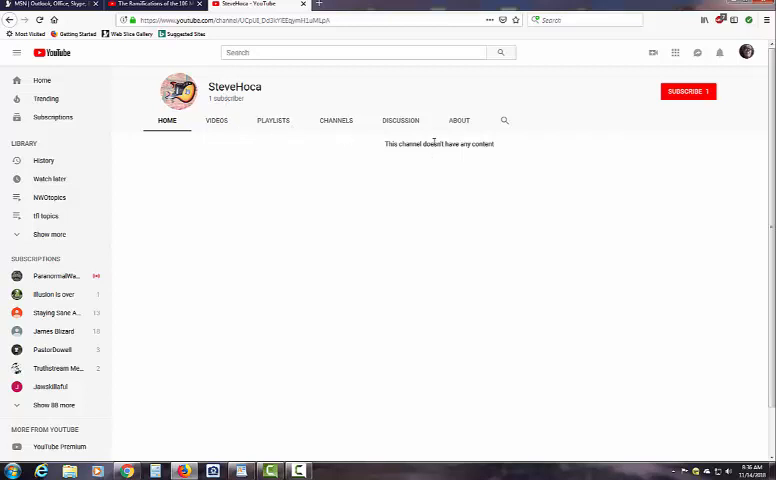
{"action": "mouse_move", "coordinate": [260, 144]}
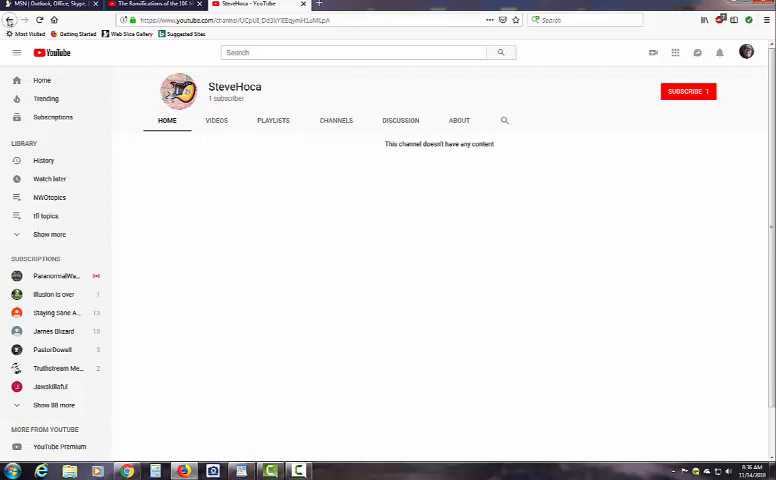
{"action": "mouse_move", "coordinate": [8, 20]}
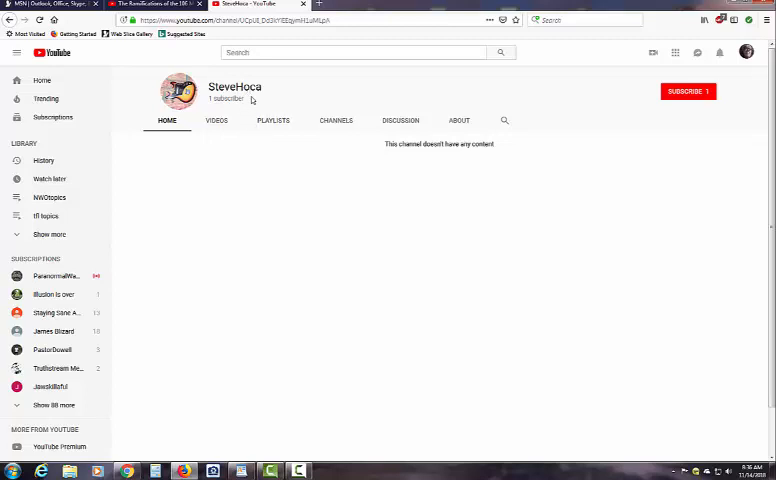
{"action": "mouse_move", "coordinate": [252, 100]}
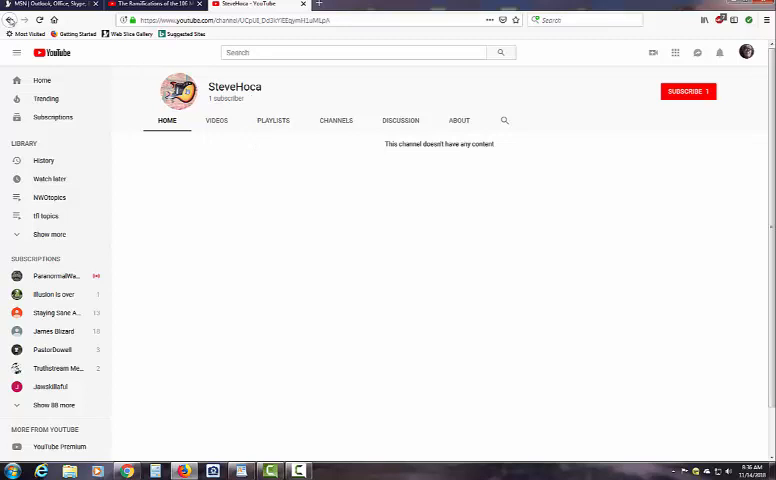
{"action": "mouse_move", "coordinate": [10, 20]}
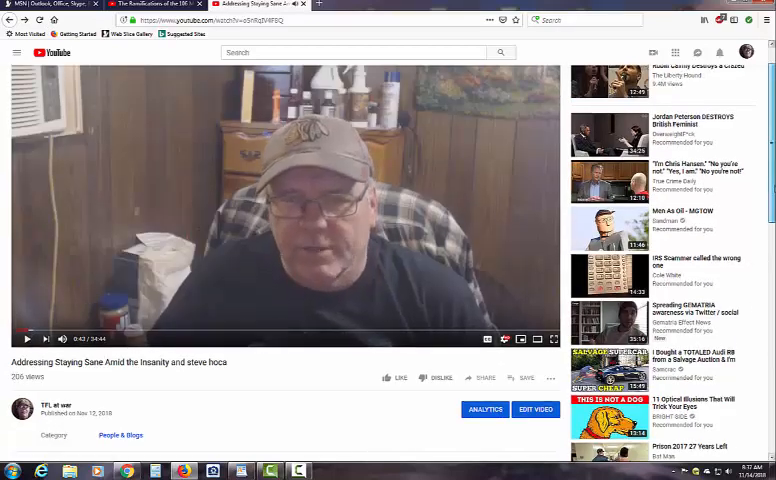
Step: Scroll down to the Staying Sane comments to look over the Stevehoca reply
{"action": "scroll", "scroll_direction": "down", "scroll_amount": 3}
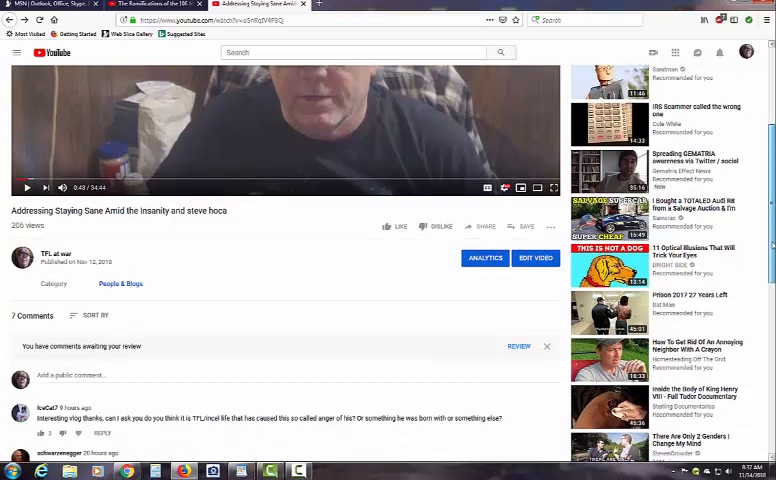
{"action": "scroll", "scroll_direction": "down", "scroll_amount": 3}
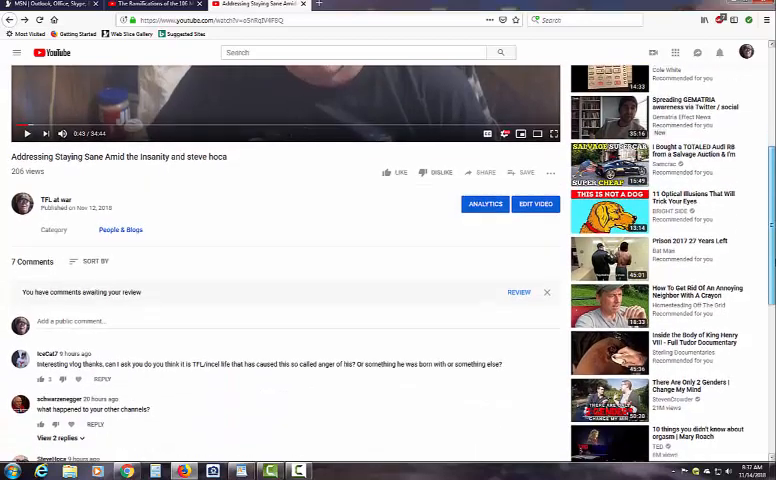
{"action": "scroll", "scroll_direction": "down", "scroll_amount": 3}
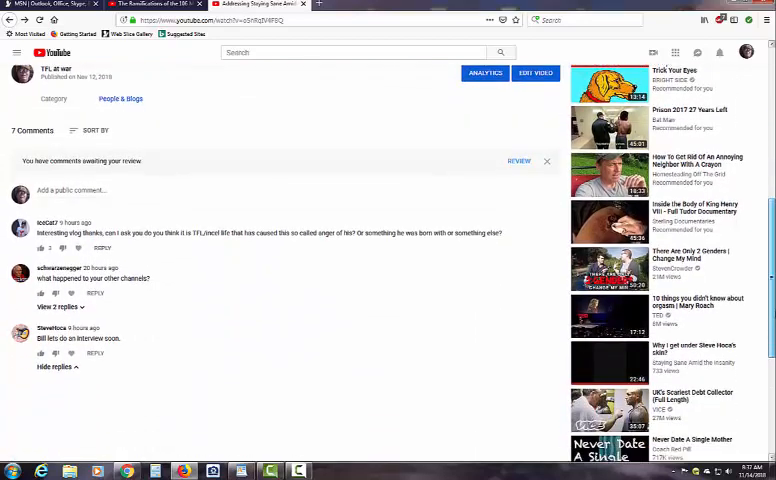
{"action": "mouse_move", "coordinate": [66, 328]}
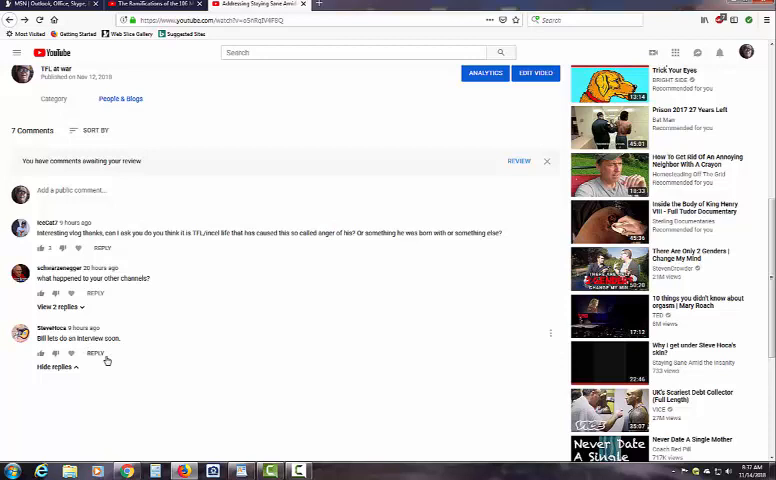
{"action": "mouse_move", "coordinate": [106, 336]}
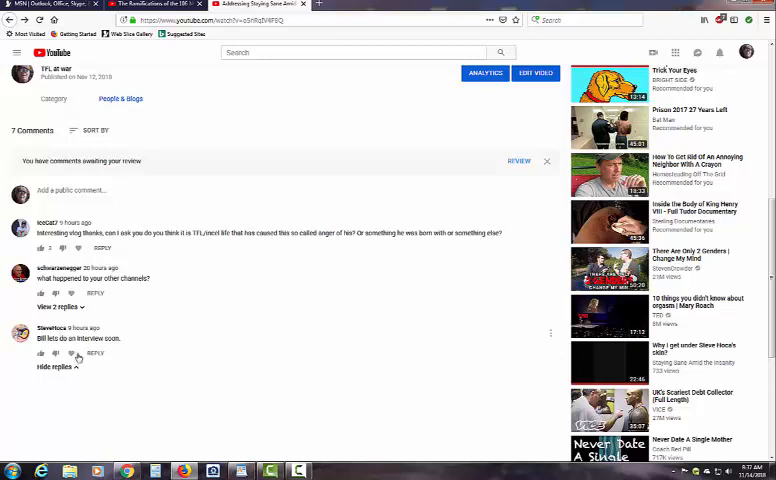
{"action": "mouse_move", "coordinate": [110, 340]}
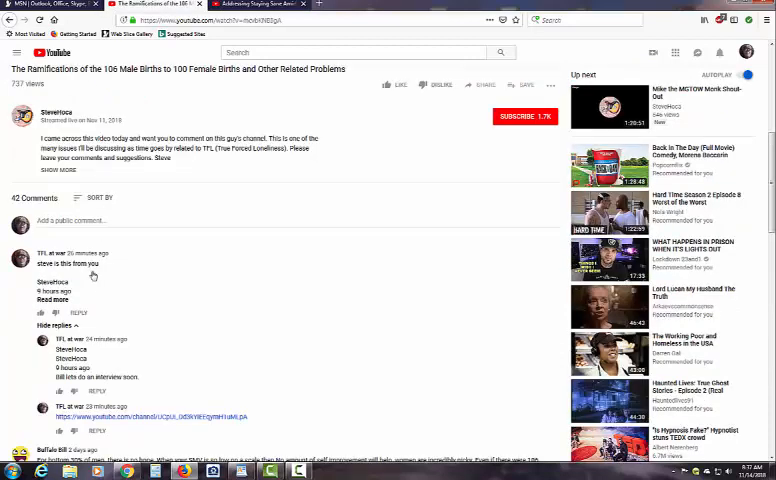
{"action": "mouse_move", "coordinate": [134, 252]}
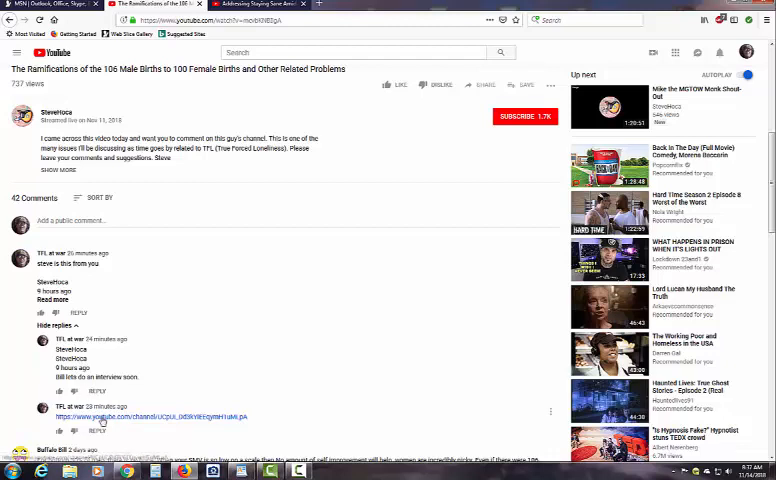
{"action": "mouse_move", "coordinate": [192, 382]}
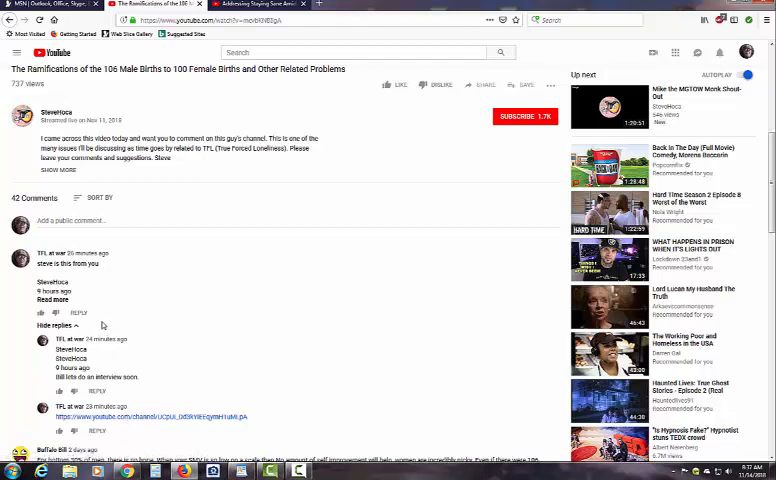
{"action": "mouse_move", "coordinate": [116, 420]}
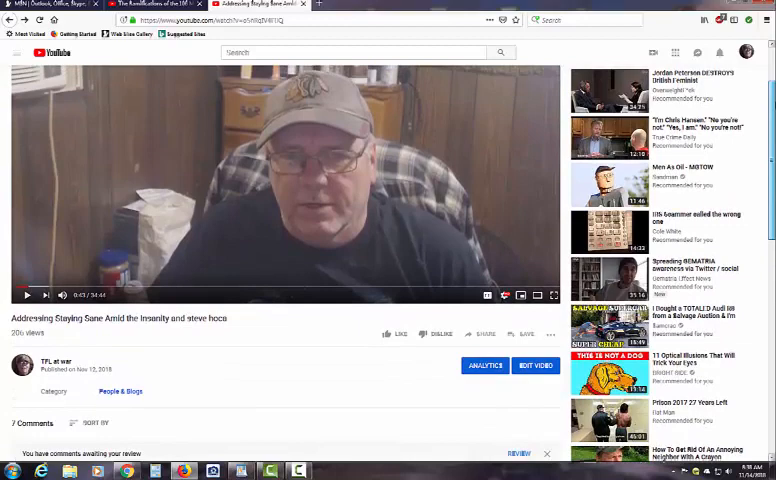
{"action": "scroll", "scroll_direction": "down", "scroll_amount": 3}
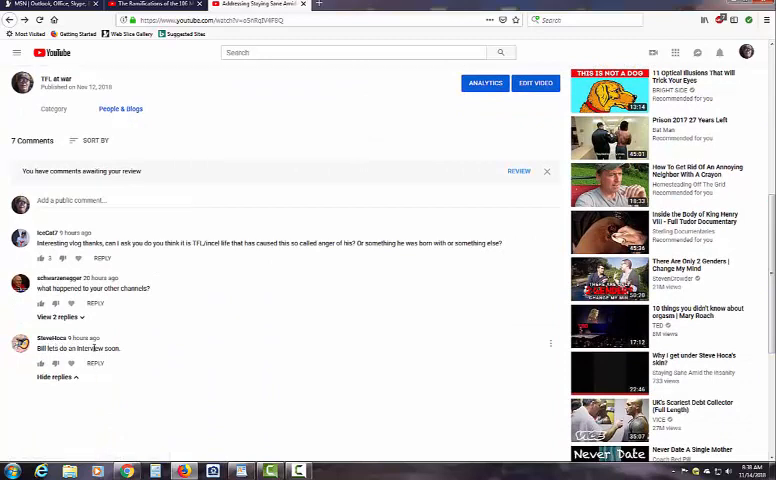
{"action": "mouse_move", "coordinate": [132, 350]}
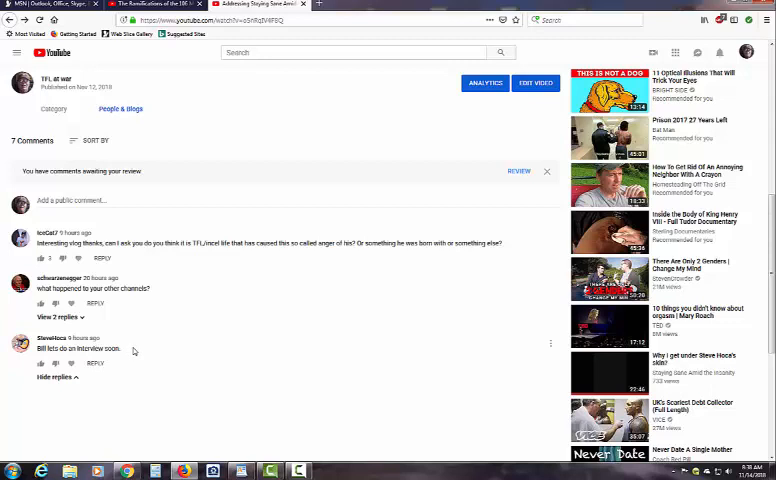
{"action": "mouse_move", "coordinate": [56, 336]}
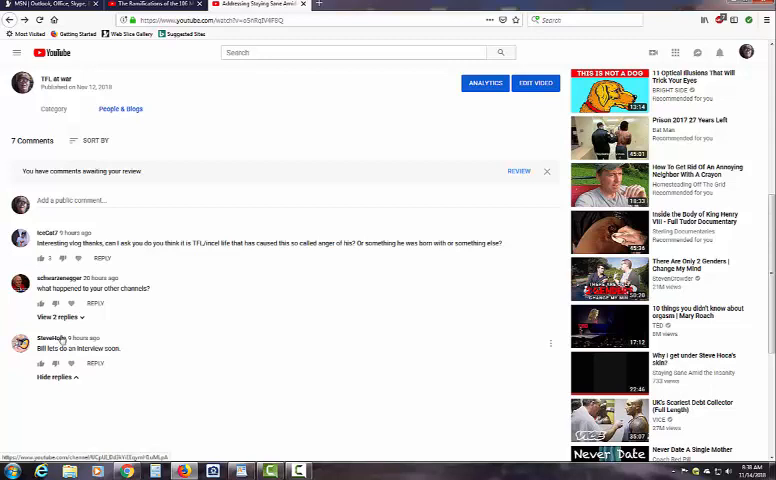
{"action": "left_click", "coordinate": [56, 336]}
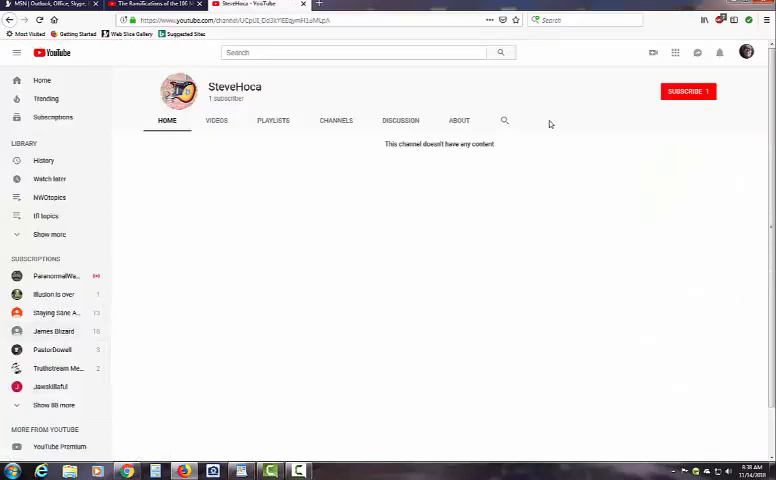
{"action": "mouse_move", "coordinate": [410, 104]}
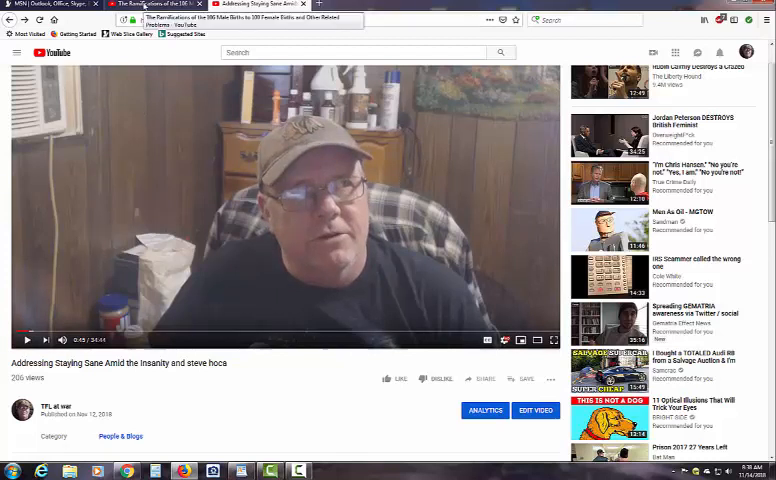
Step: Bring the Ramifications of the 106 Male Births video page back into view
{"action": "left_click", "coordinate": [150, 4]}
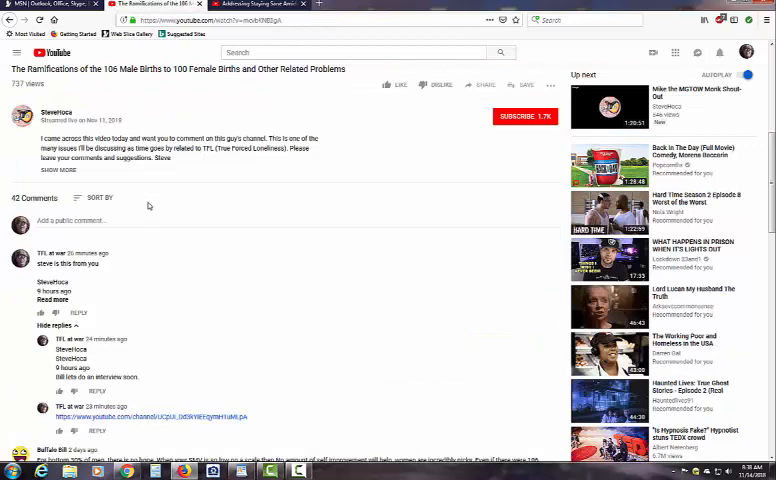
{"action": "mouse_move", "coordinate": [172, 212]}
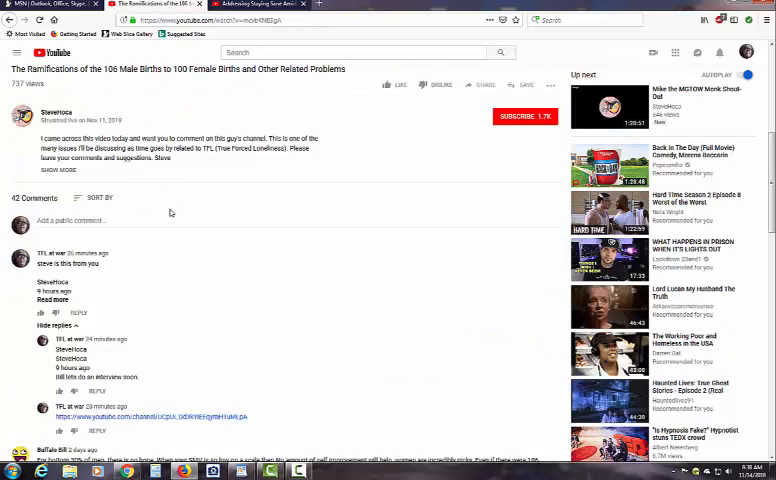
{"action": "mouse_move", "coordinate": [512, 172]}
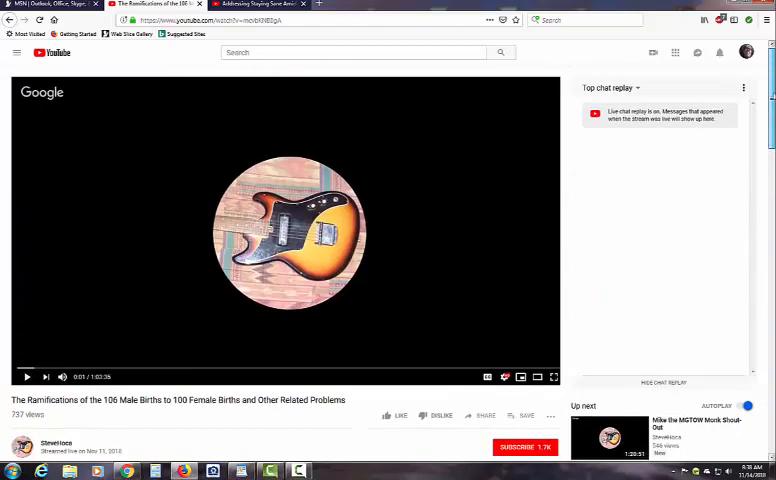
{"action": "mouse_move", "coordinate": [444, 104]}
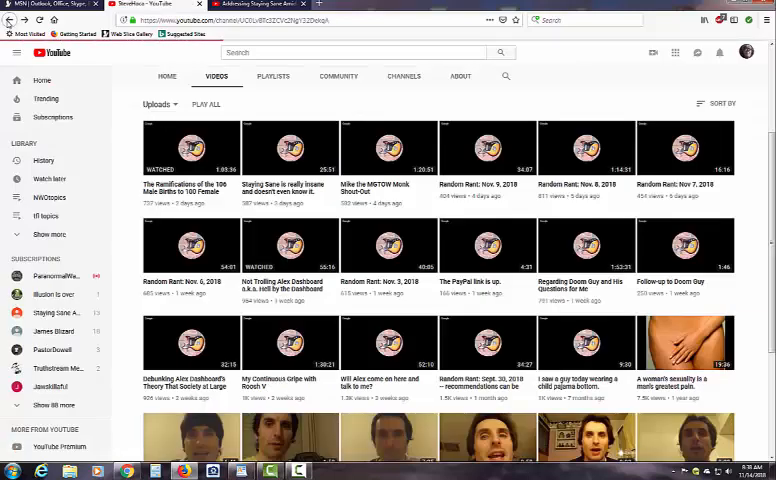
Step: Return to the Addressing Staying Sane Amid the insanity and steve hoca video tab
{"action": "left_click", "coordinate": [168, 76]}
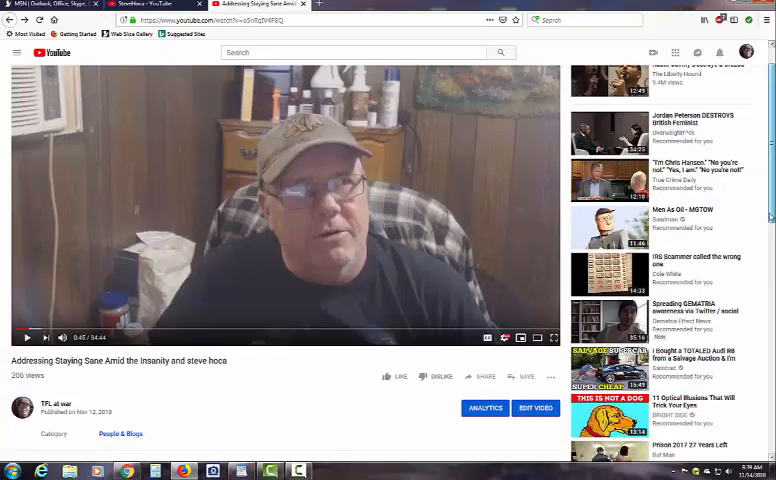
{"action": "scroll", "scroll_direction": "down", "scroll_amount": 3}
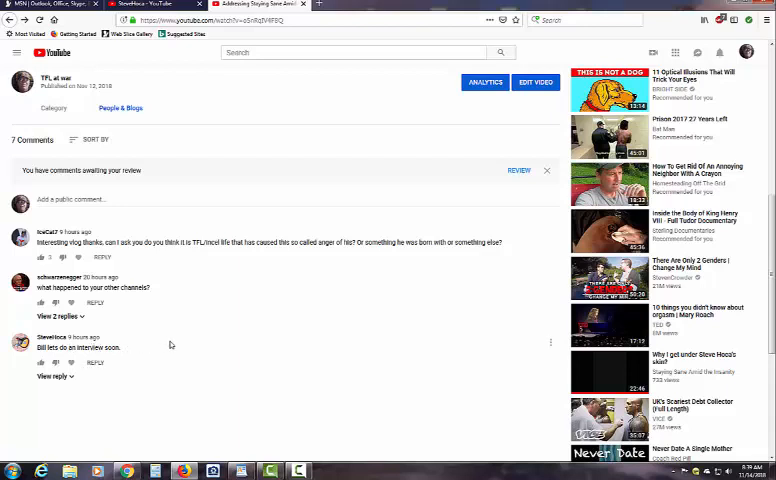
{"action": "mouse_move", "coordinate": [70, 384]}
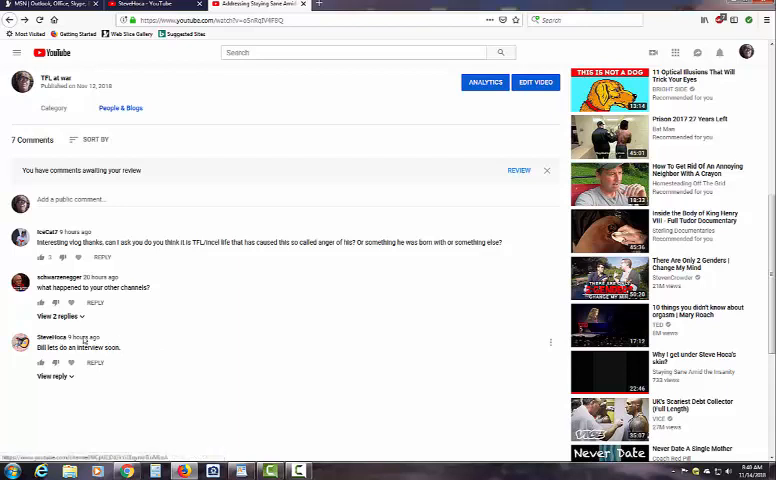
{"action": "mouse_move", "coordinate": [136, 342]}
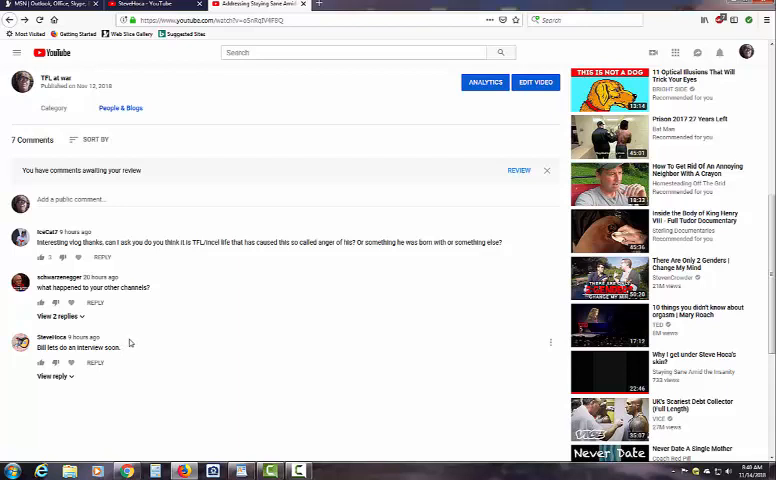
{"action": "mouse_move", "coordinate": [110, 342]}
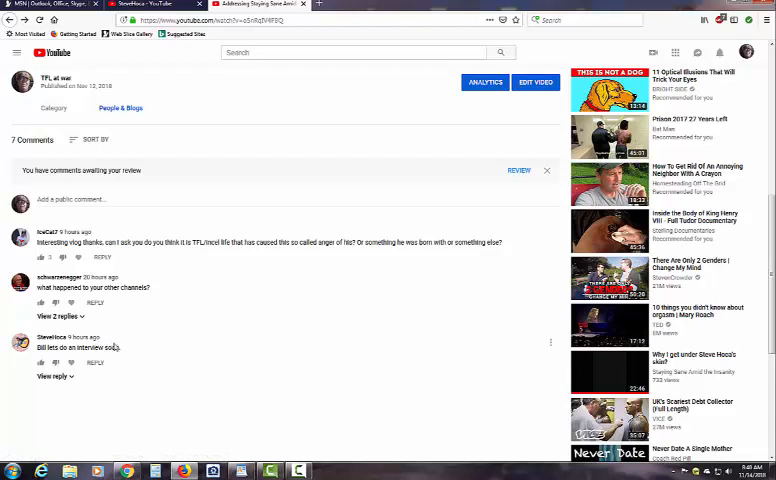
{"action": "mouse_move", "coordinate": [140, 348]}
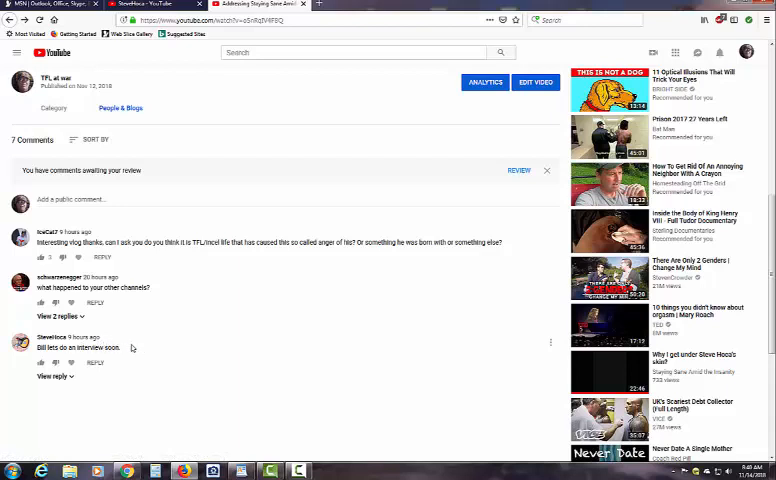
{"action": "mouse_move", "coordinate": [124, 354]}
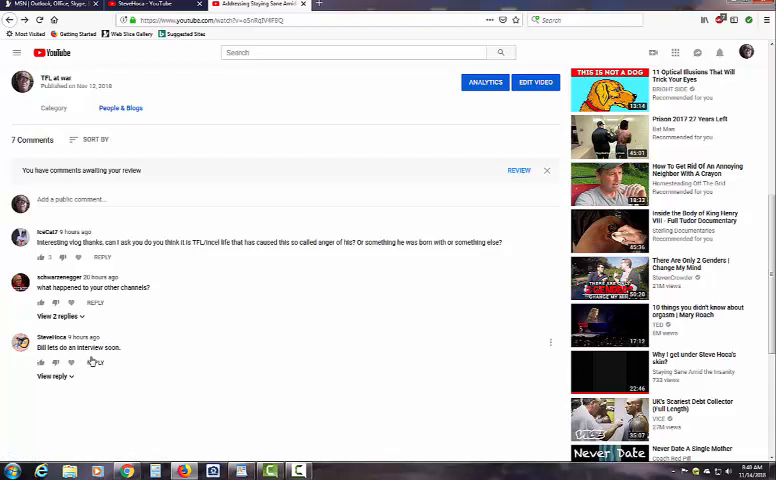
{"action": "mouse_move", "coordinate": [384, 364]}
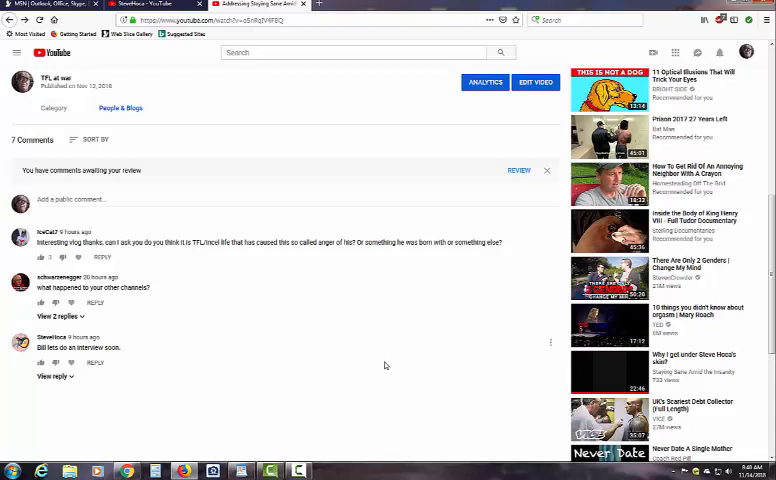
{"action": "mouse_move", "coordinate": [412, 376]}
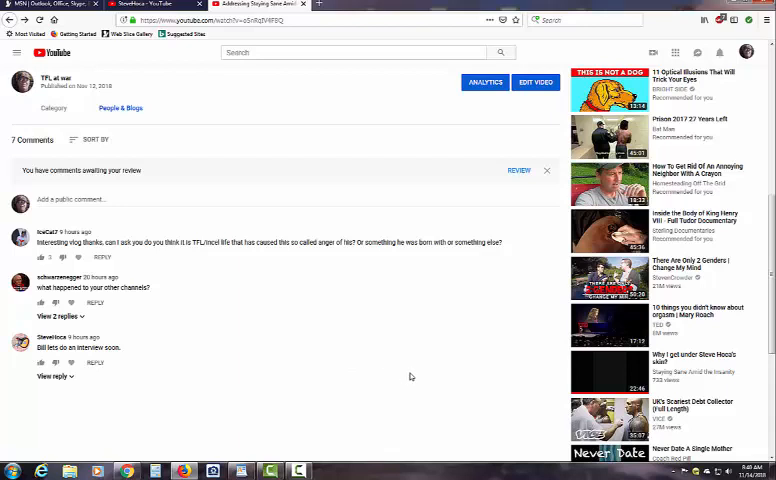